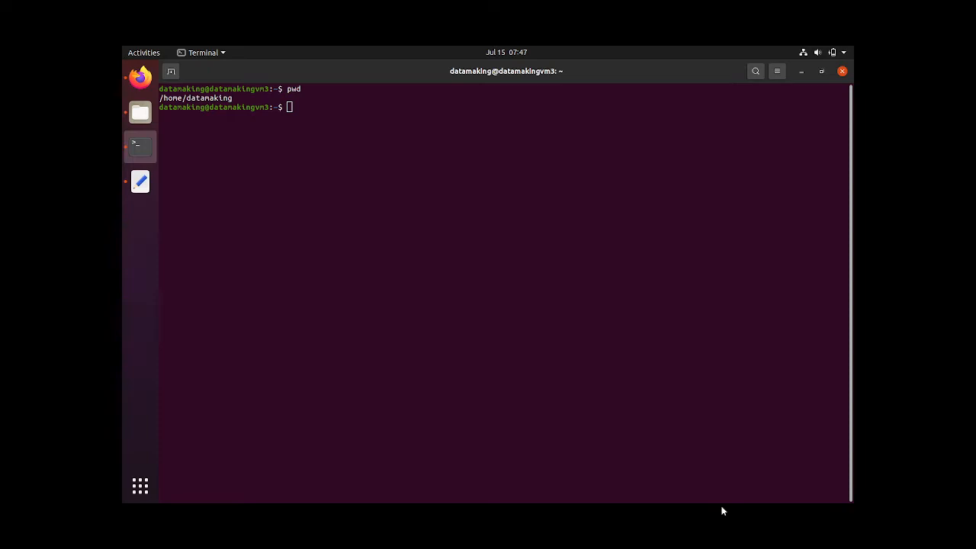
Refresh the package lists with 'sudo apt update', reporting 219 upgradable packages.
type("sudo apt update")
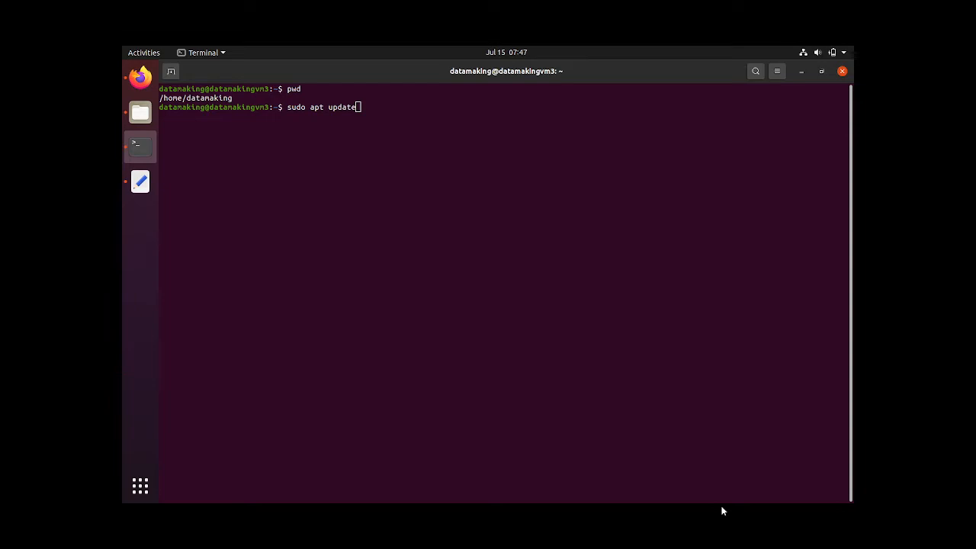
key("Return")
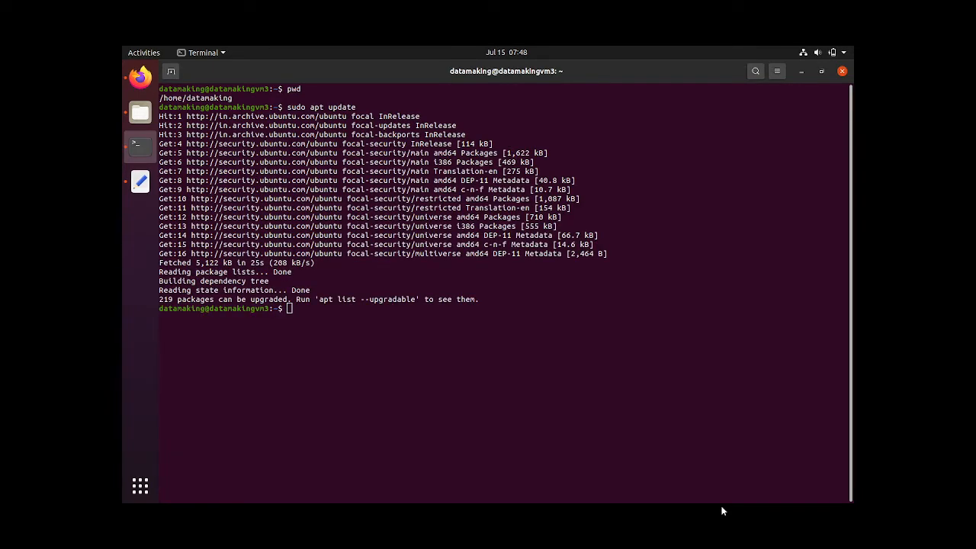
Install MySQL server 8.0 via 'sudo apt install mysql-server', answering Y to continue.
type("sudo apt install mysql-server")
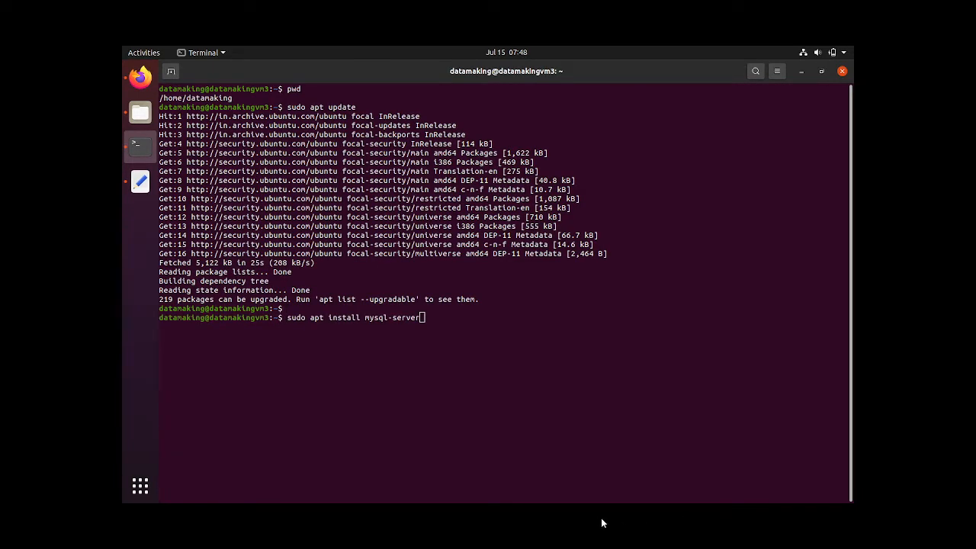
mouse_move(321, 329)
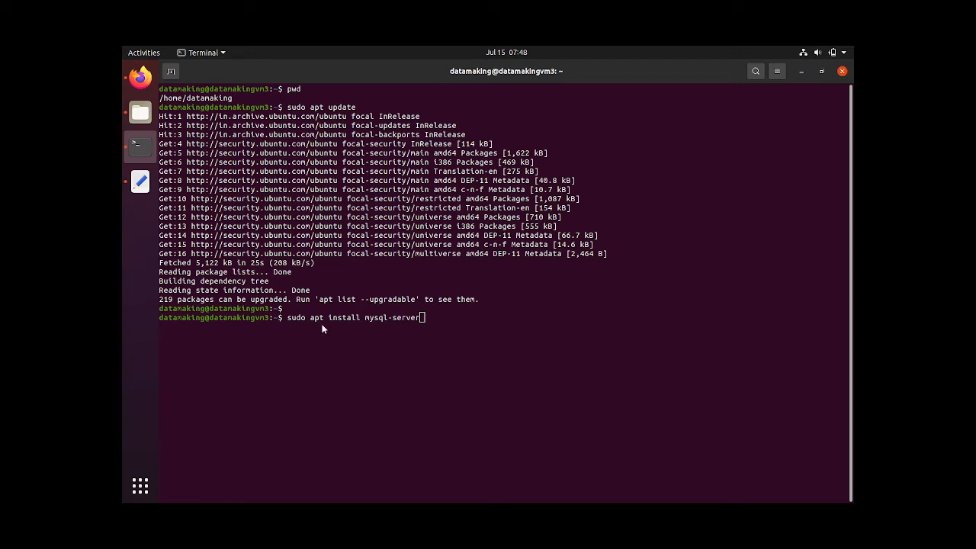
mouse_move(375, 329)
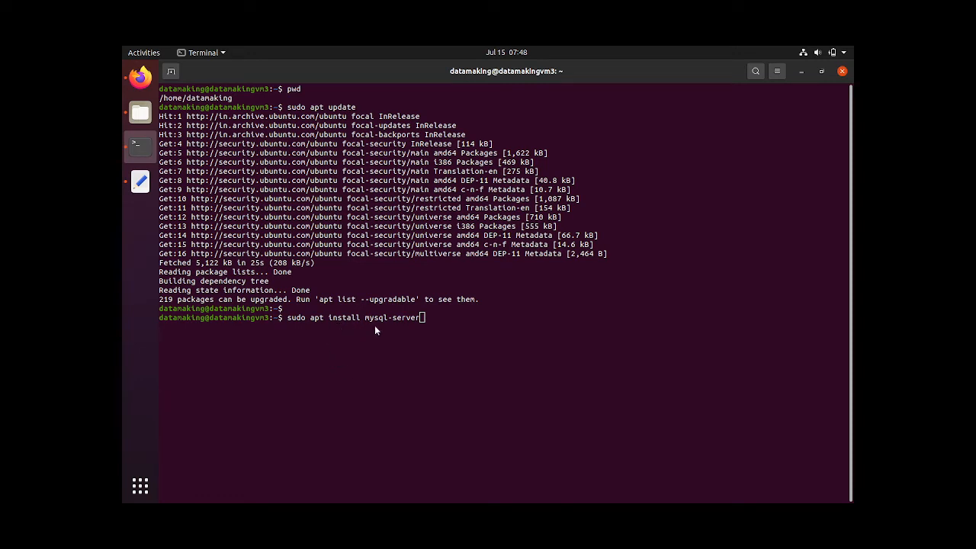
mouse_move(417, 328)
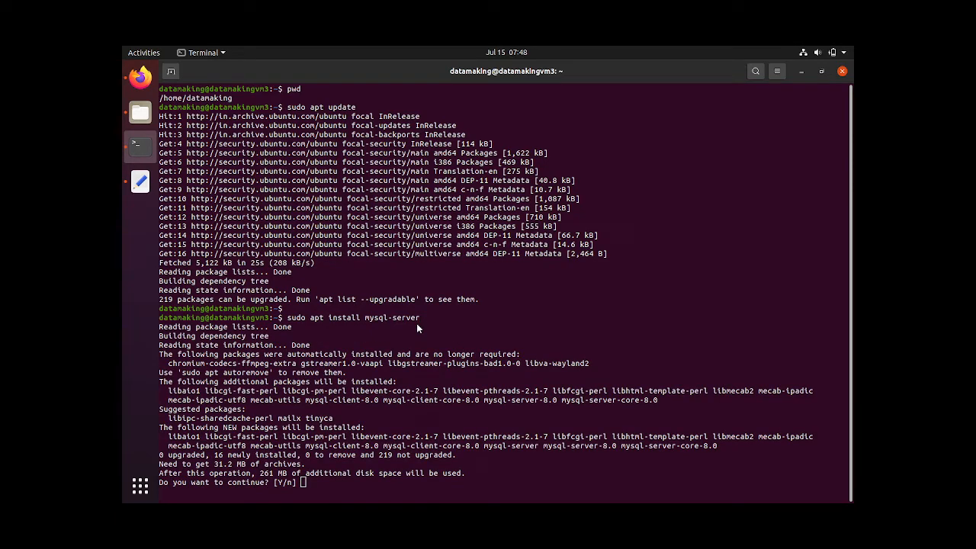
mouse_move(288, 500)
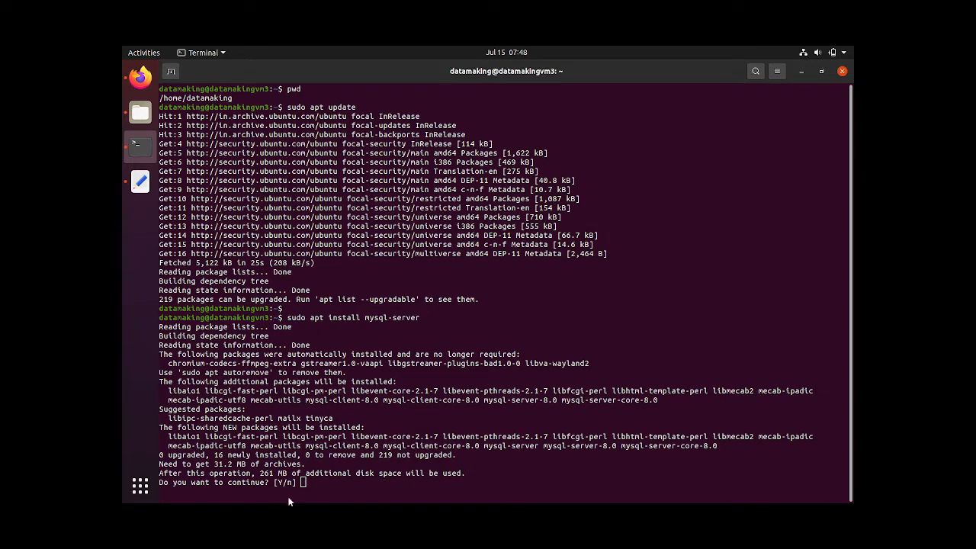
mouse_move(202, 494)
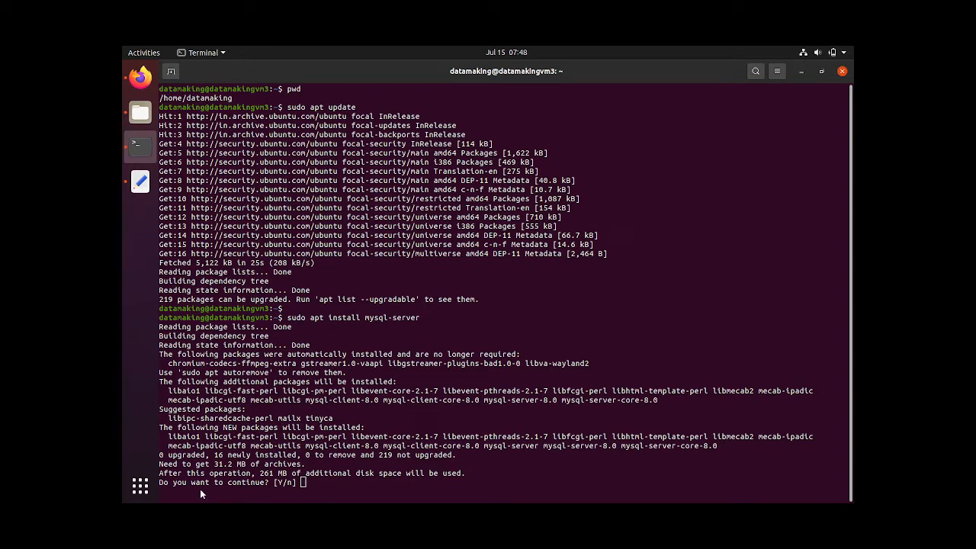
mouse_move(266, 481)
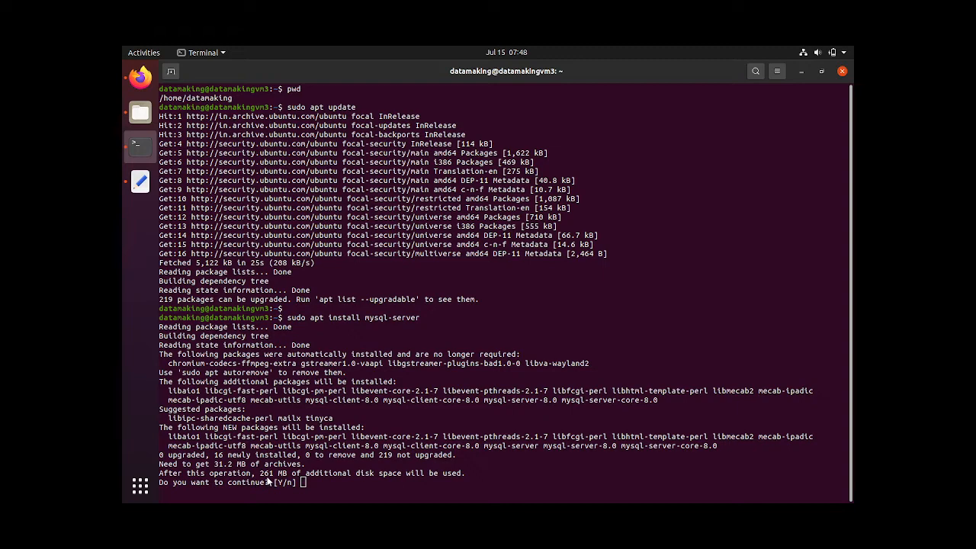
mouse_move(375, 494)
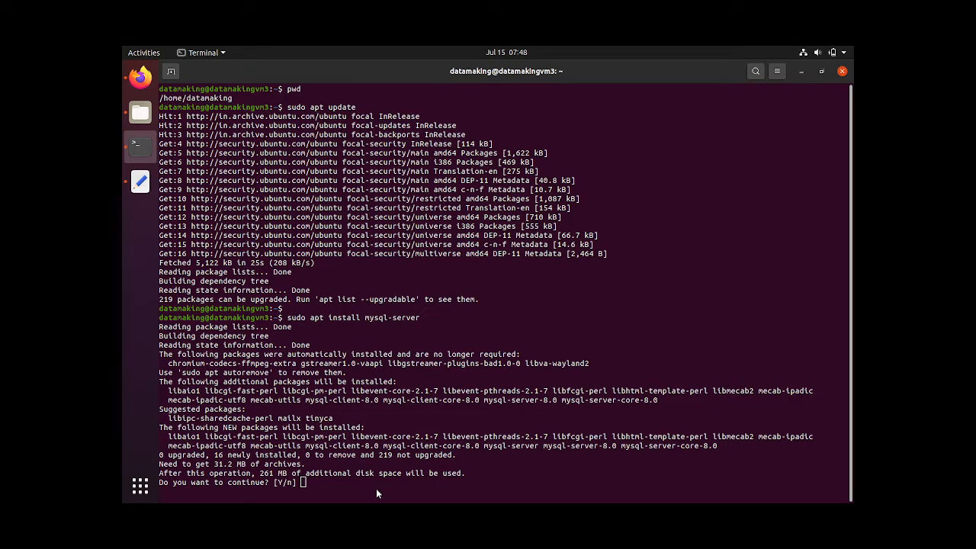
type("Y")
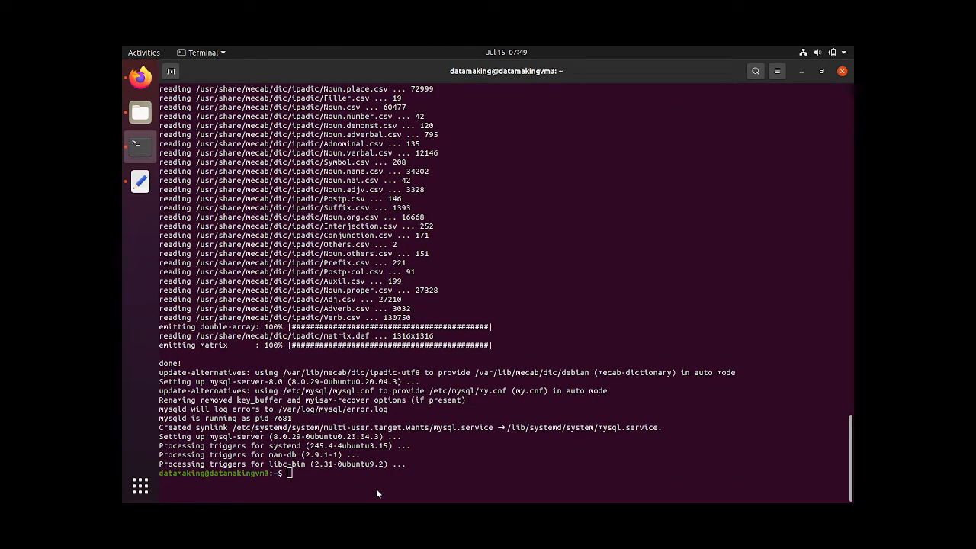
mouse_move(338, 482)
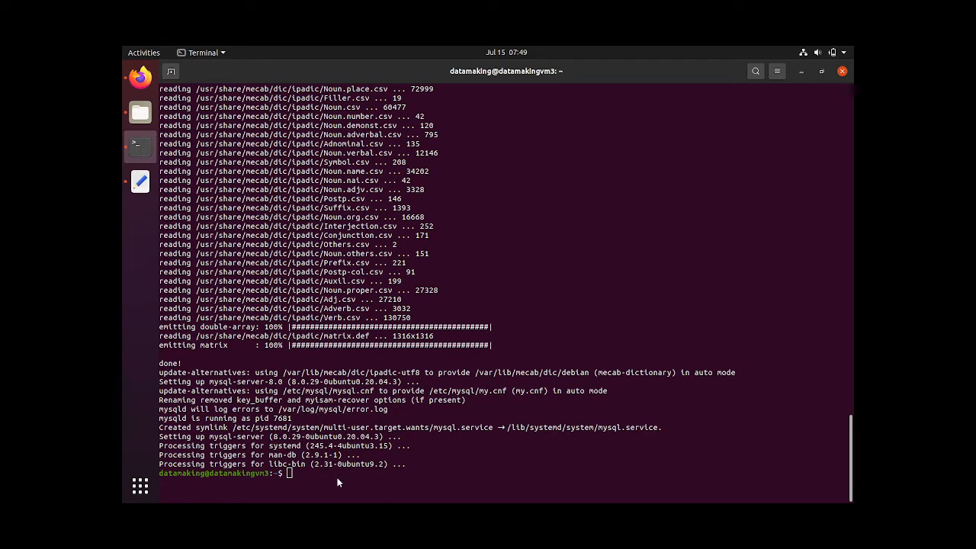
mouse_move(346, 500)
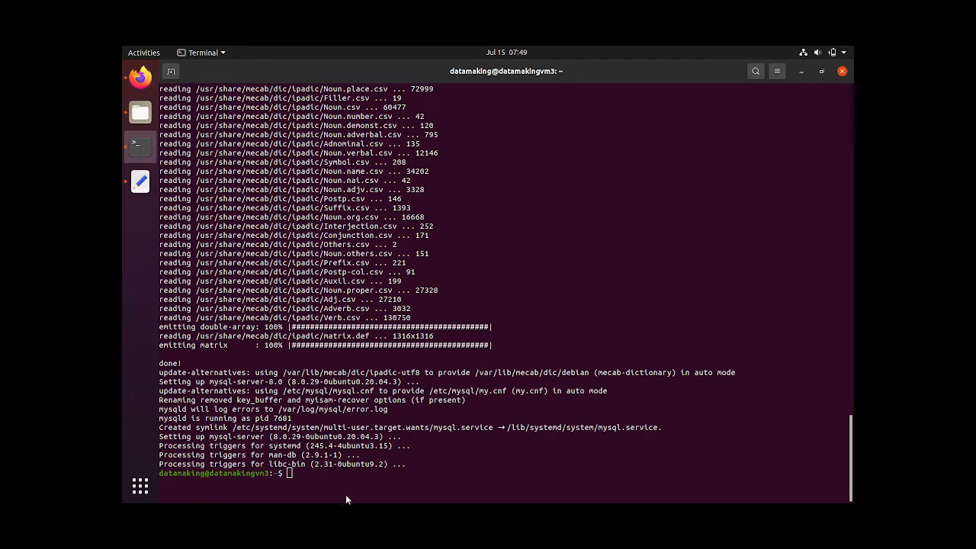
mouse_move(308, 512)
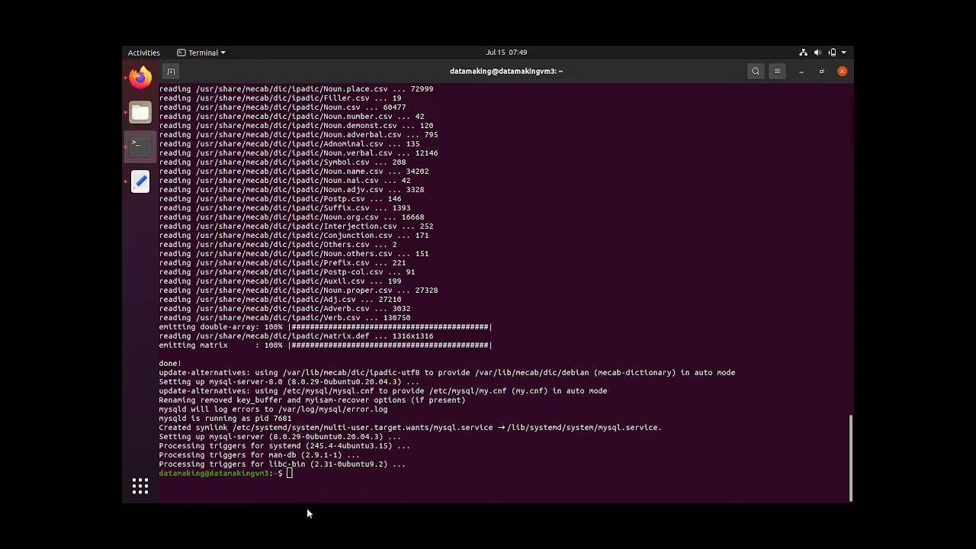
mouse_move(189, 389)
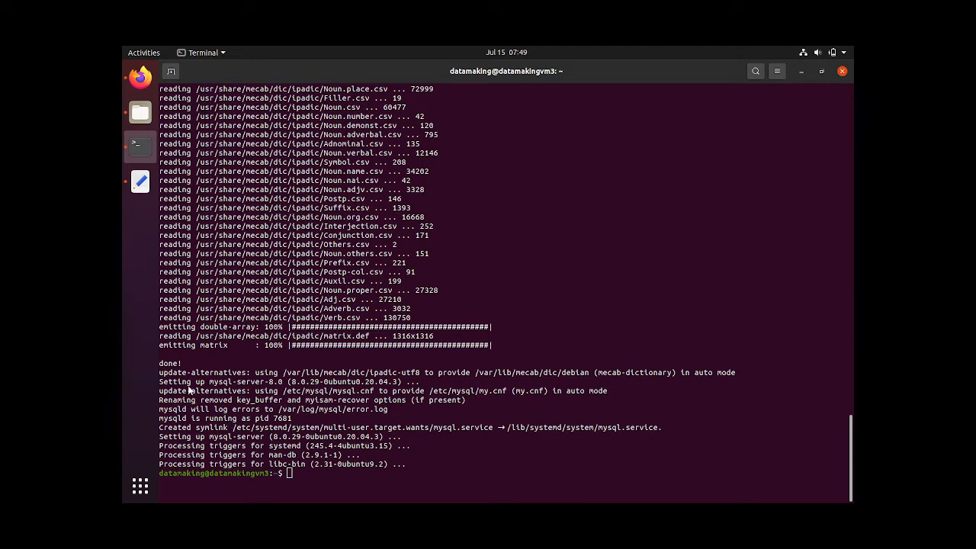
mouse_move(236, 390)
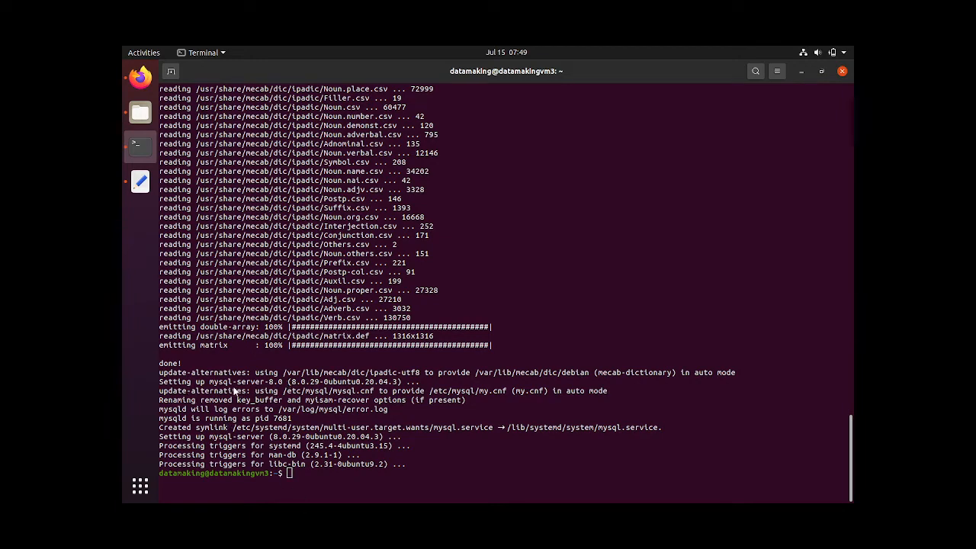
mouse_move(304, 430)
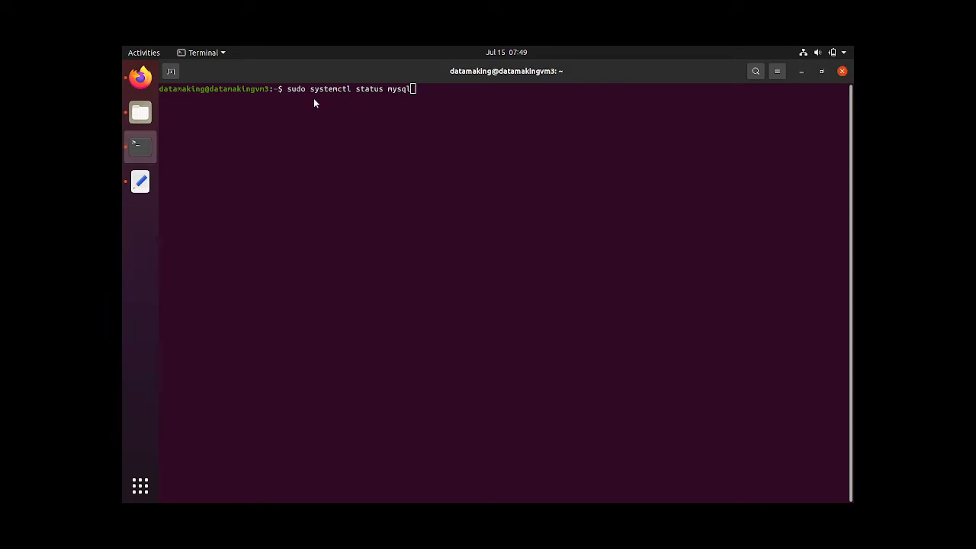
mouse_move(373, 101)
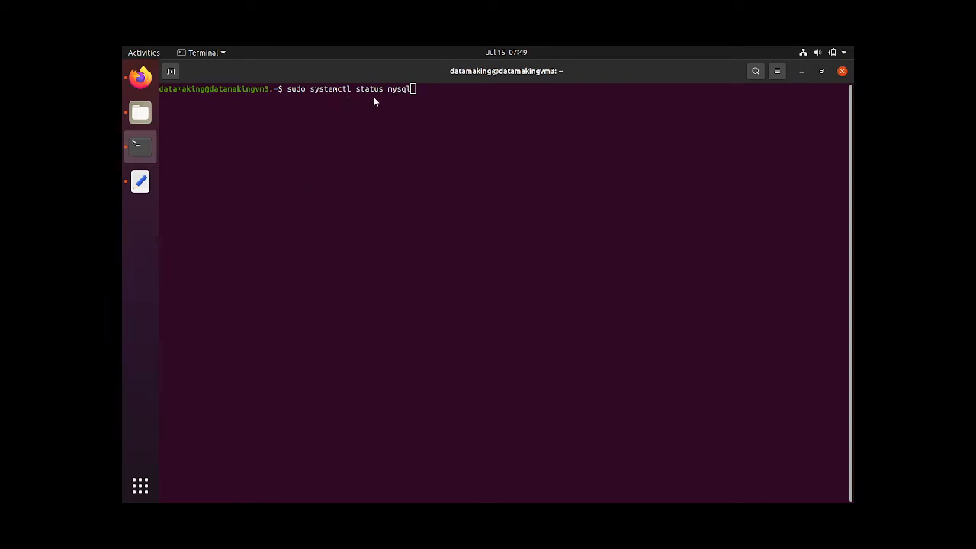
mouse_move(406, 104)
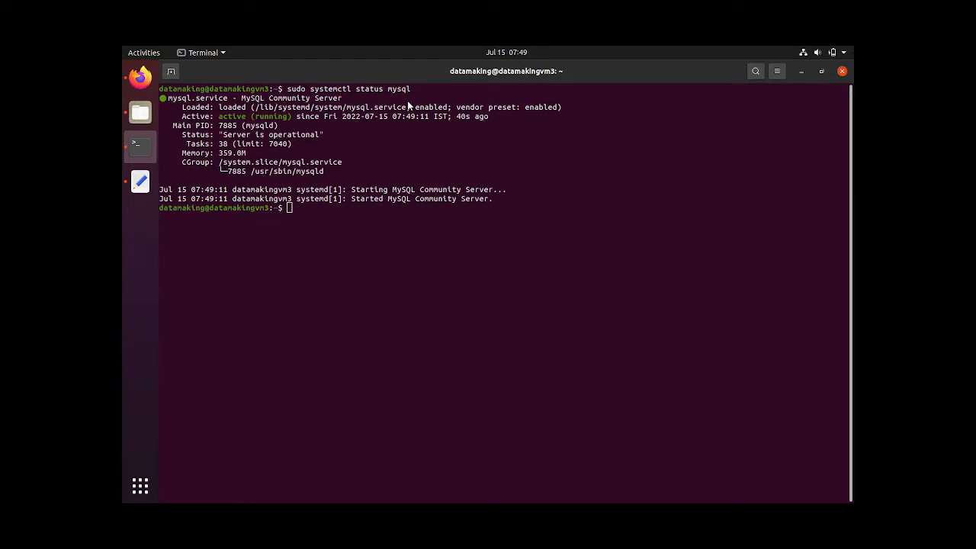
mouse_move(320, 183)
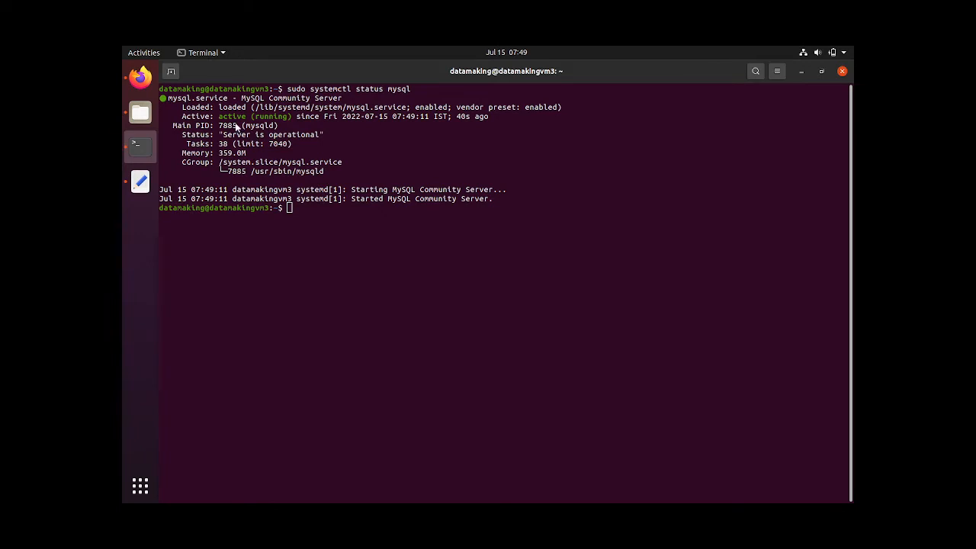
Show the installed MySQL client version, 8.0.29 for Ubuntu.
type("mysql --version")
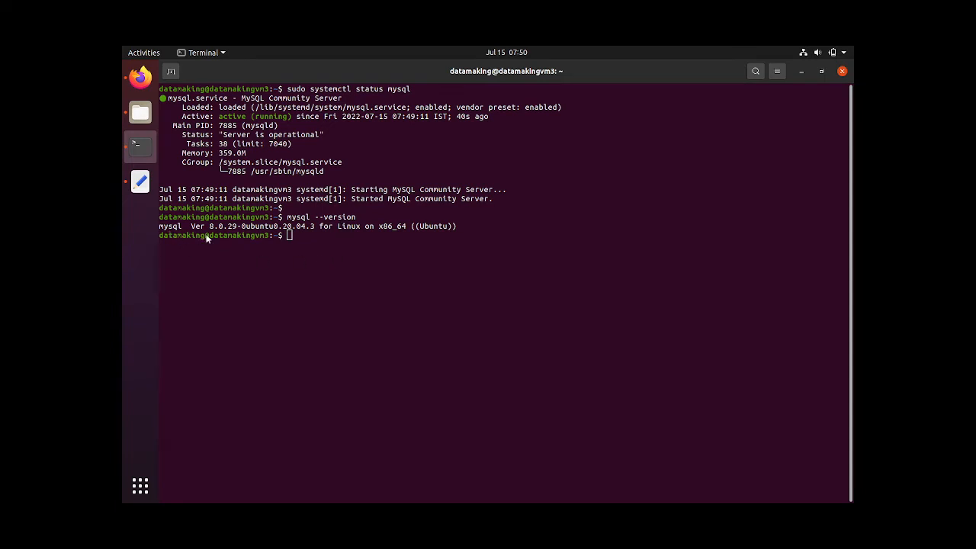
mouse_move(256, 279)
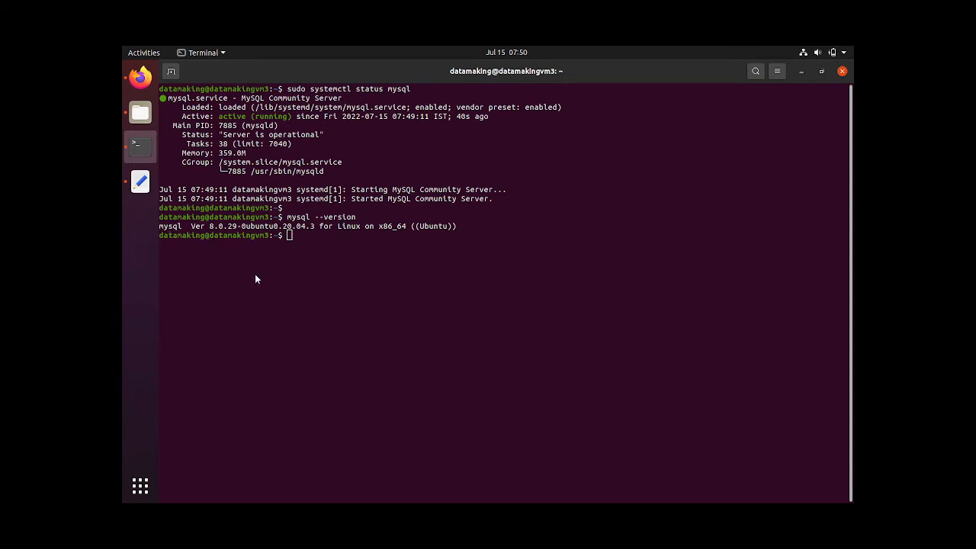
mouse_move(276, 246)
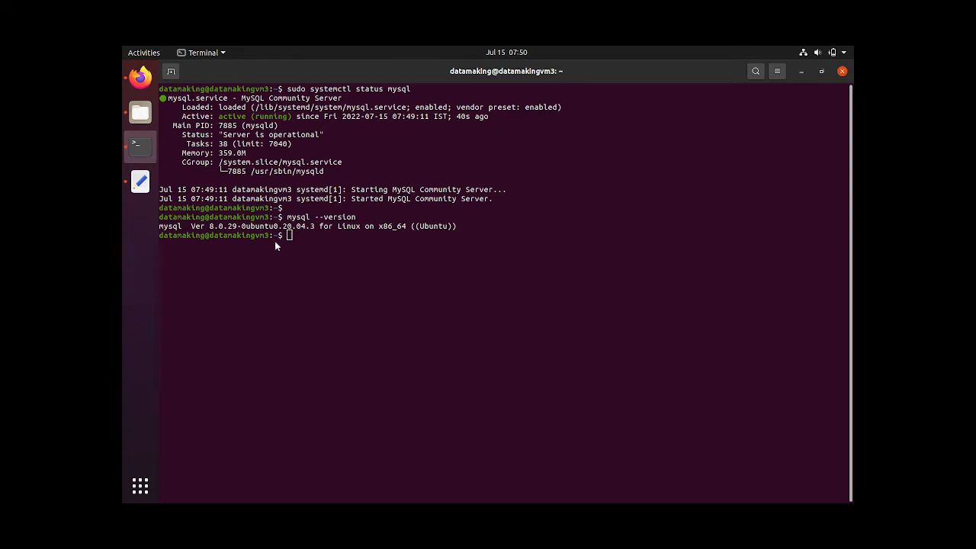
Enter the MySQL monitor as root with 'sudo mysql'.
type("sudo mysql")
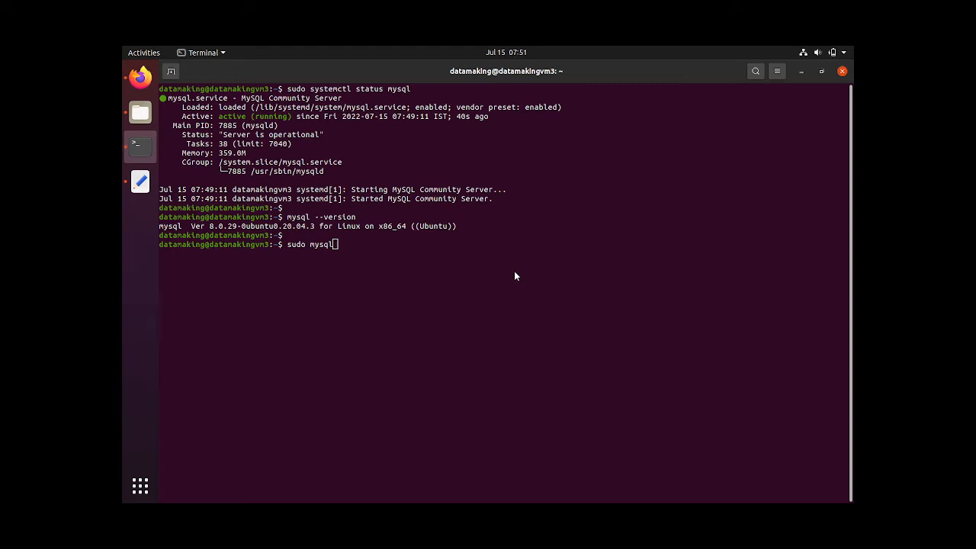
mouse_move(375, 271)
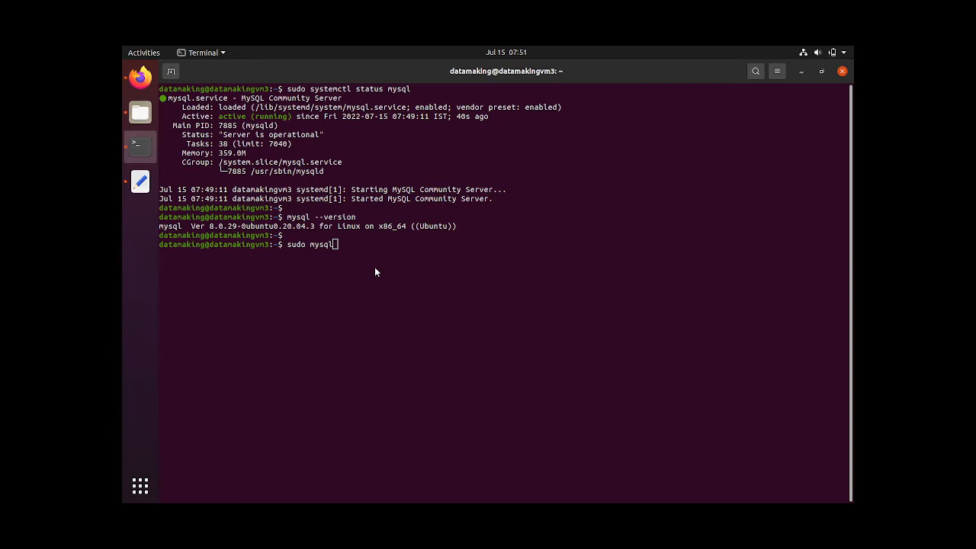
mouse_move(363, 281)
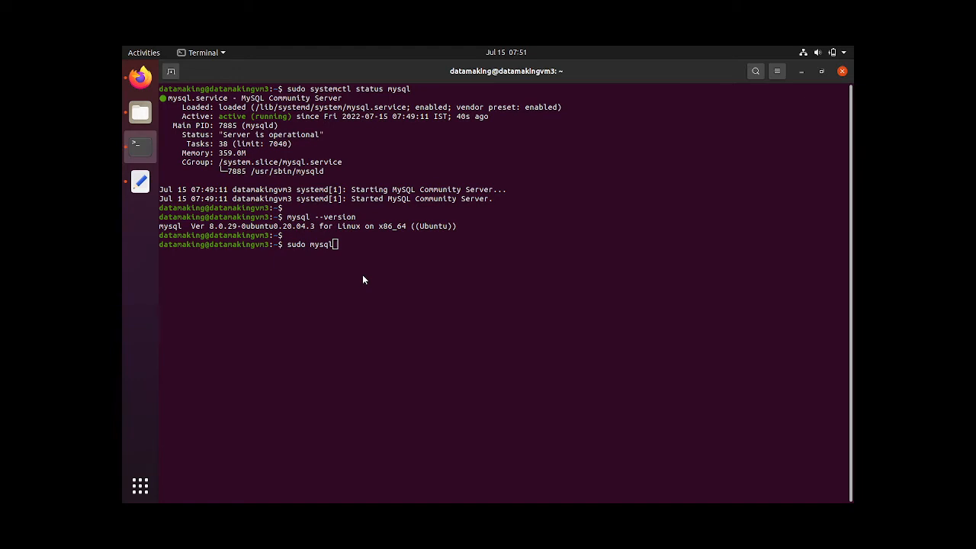
mouse_move(320, 268)
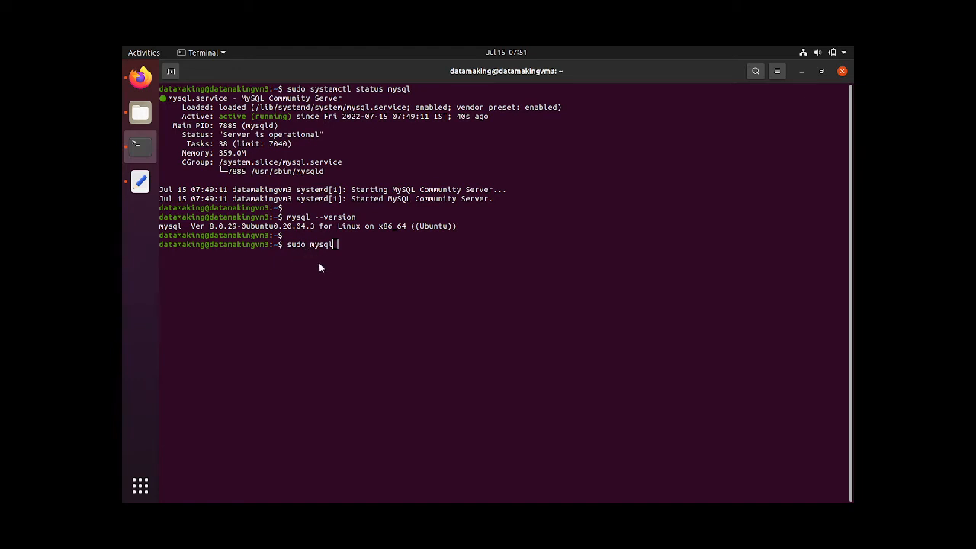
mouse_move(349, 256)
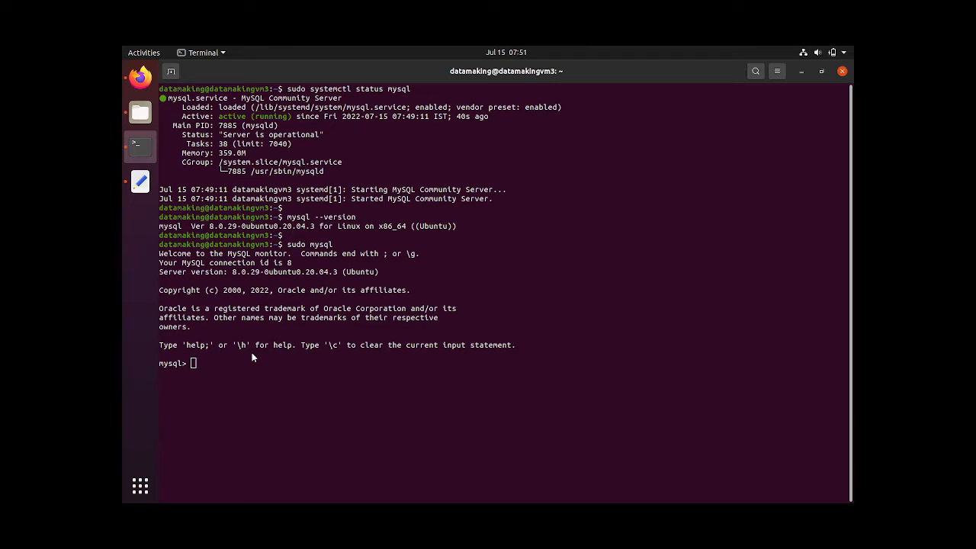
mouse_move(297, 339)
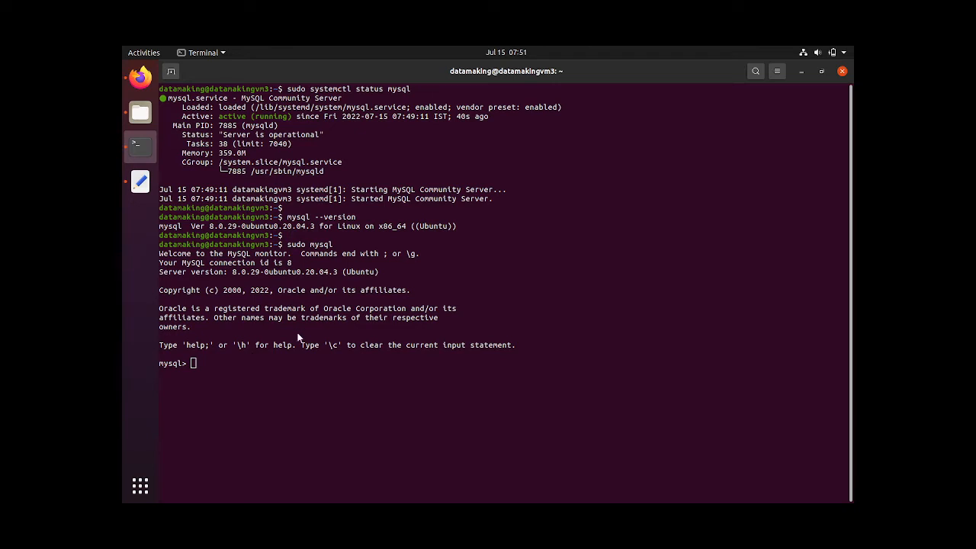
mouse_move(311, 390)
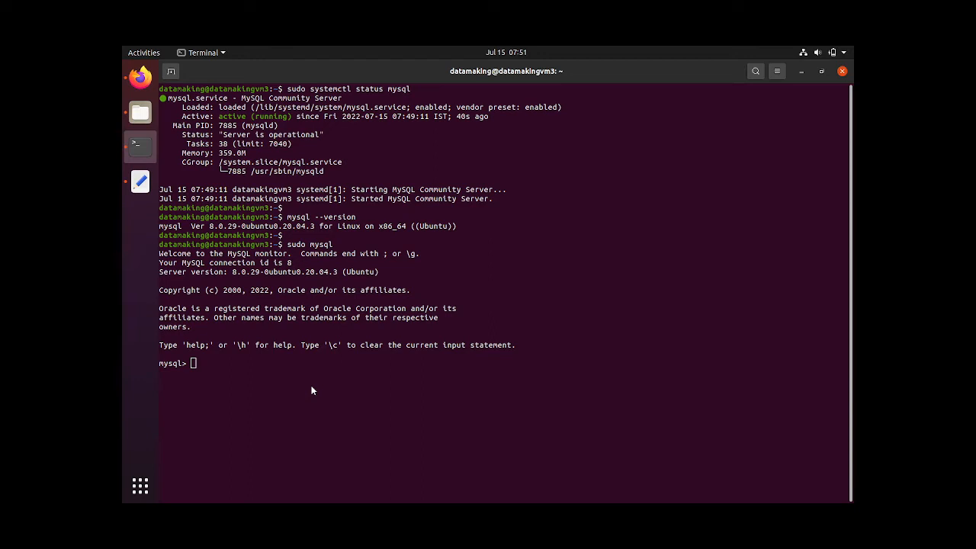
List MySQL users with authentication string, plugin and host from mysql.user (five rows).
type("SELECT user,authentication_string,plugin,host FROM mysql.user;")
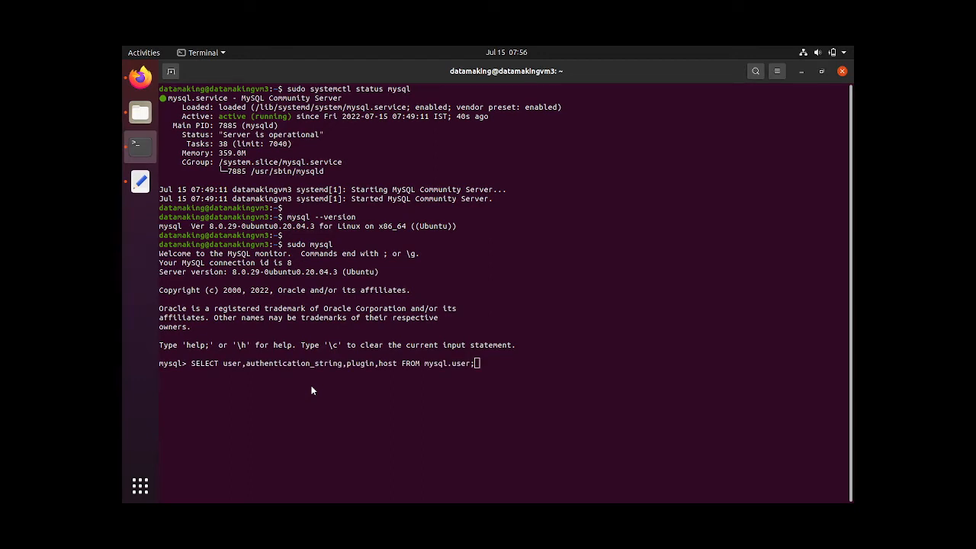
mouse_move(362, 378)
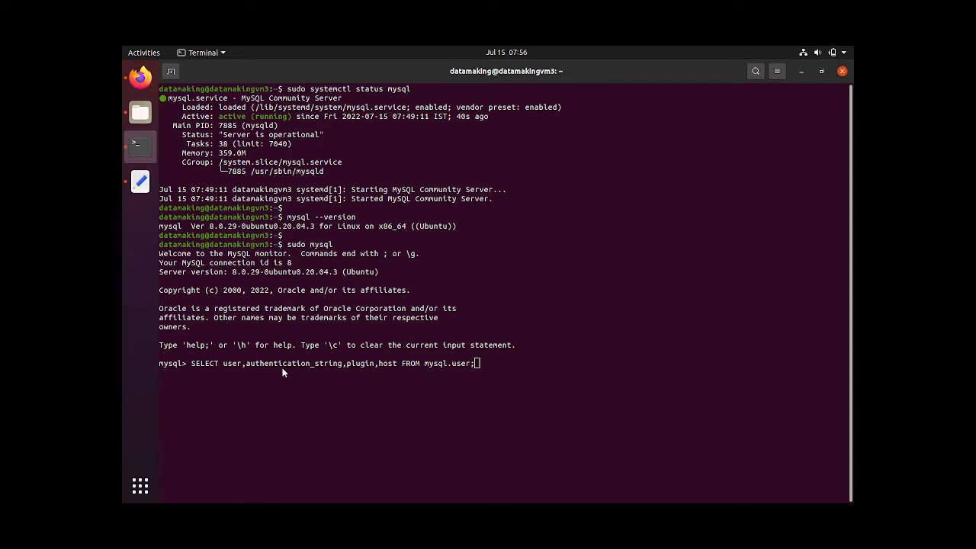
mouse_move(275, 374)
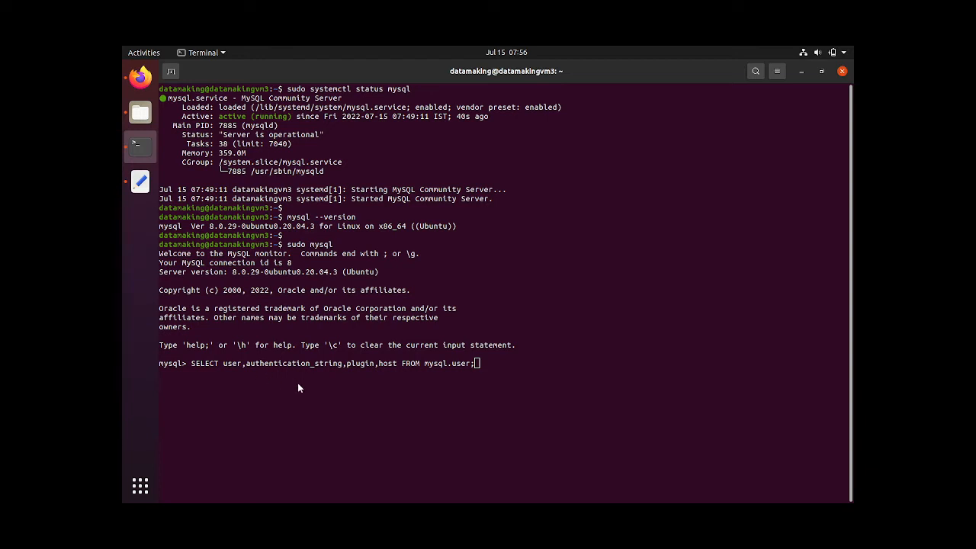
mouse_move(356, 384)
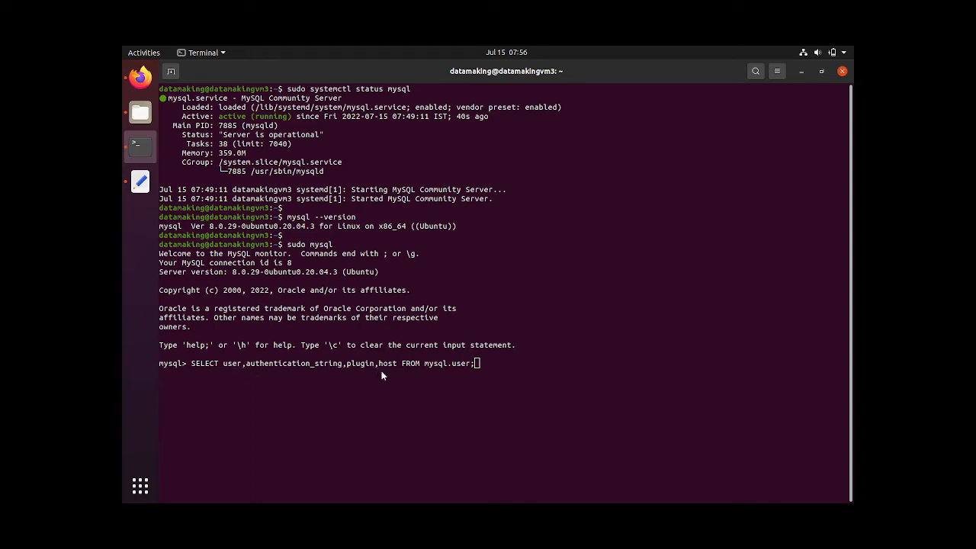
mouse_move(433, 372)
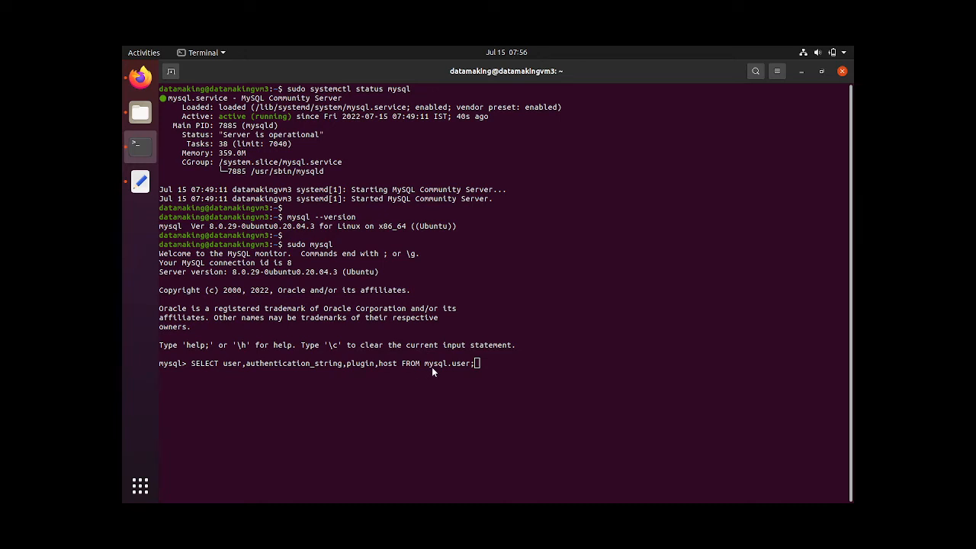
mouse_move(454, 384)
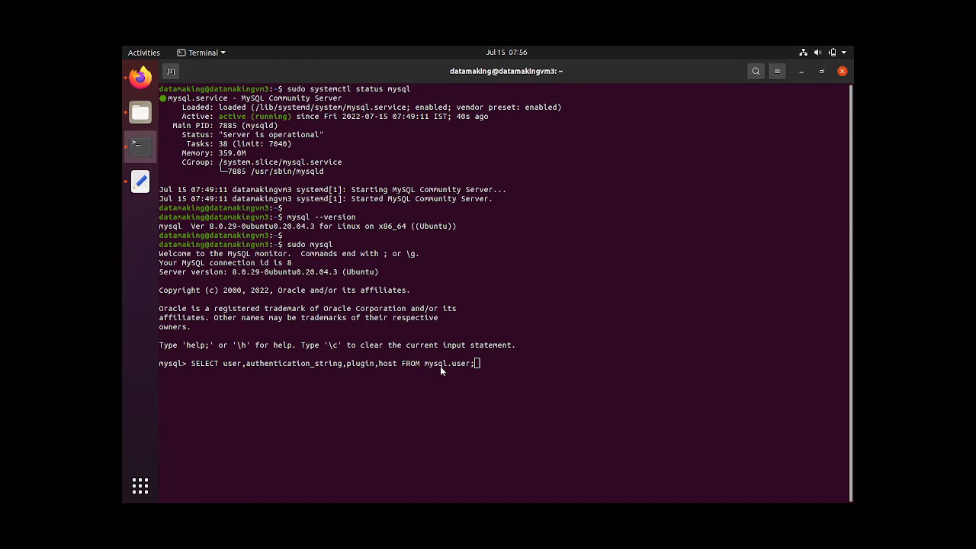
mouse_move(464, 372)
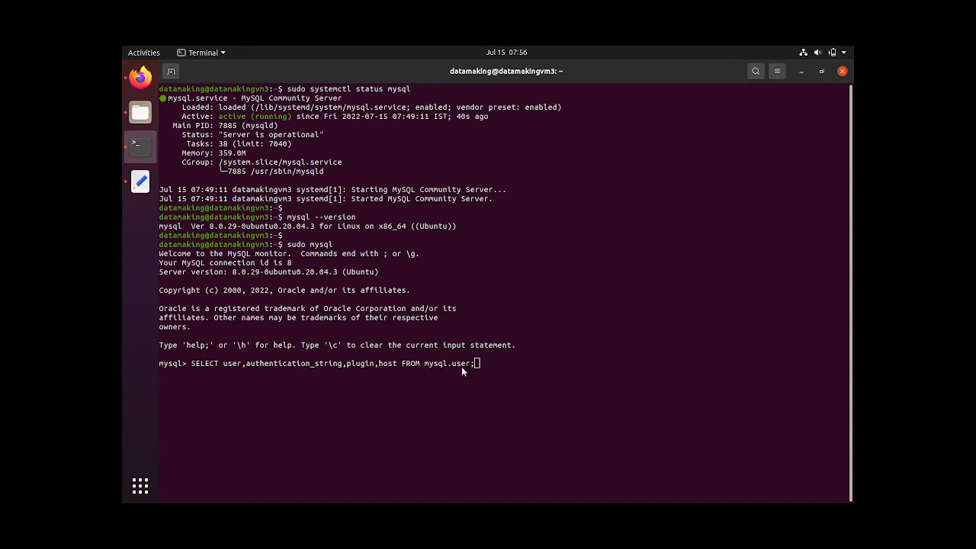
key("Return")
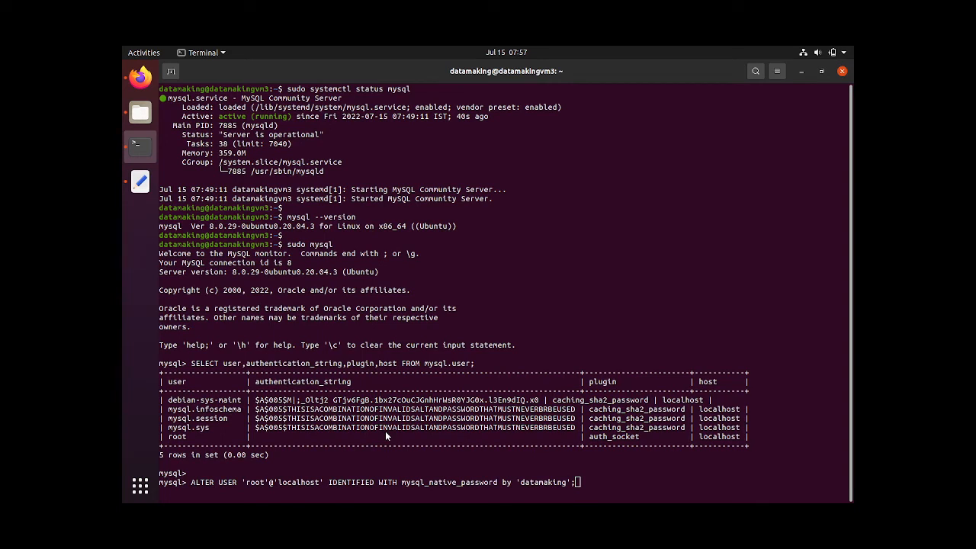
mouse_move(184, 440)
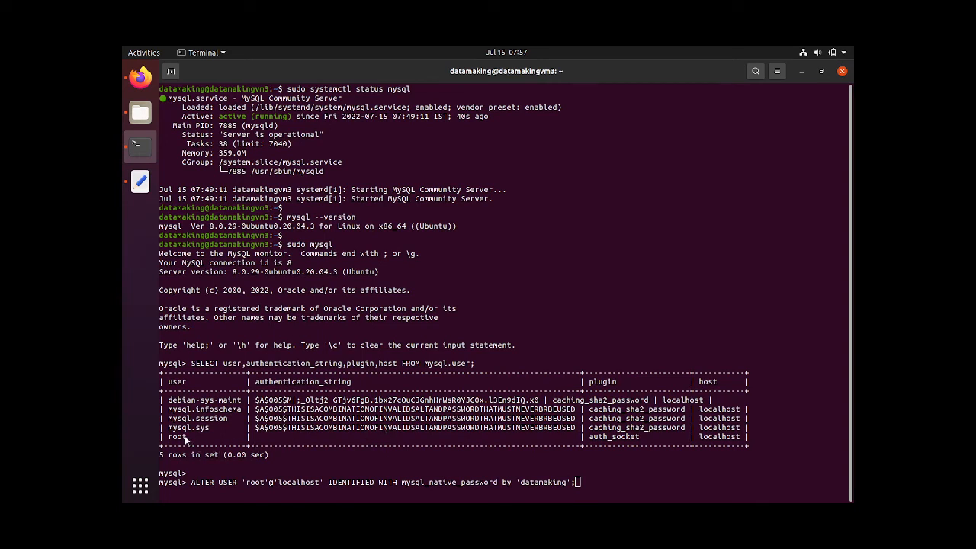
mouse_move(358, 427)
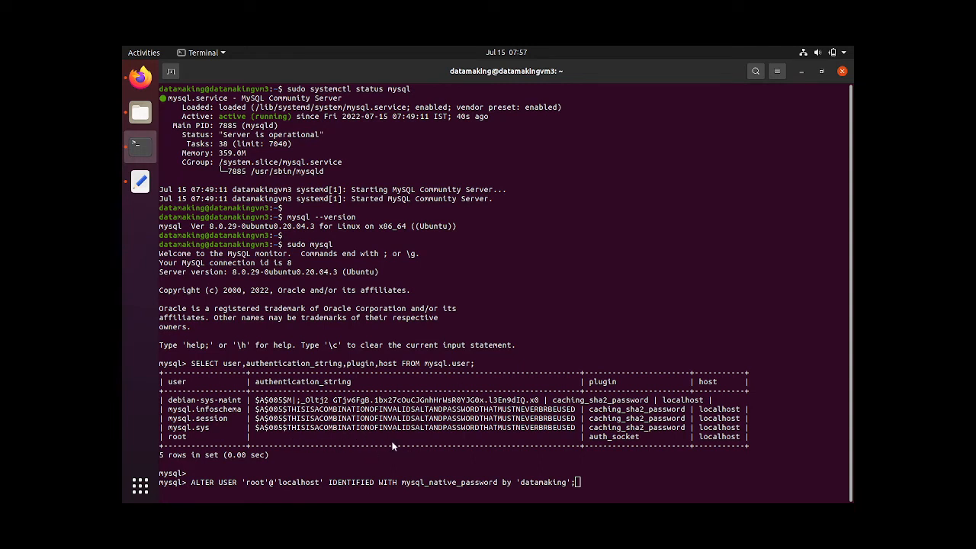
mouse_move(631, 420)
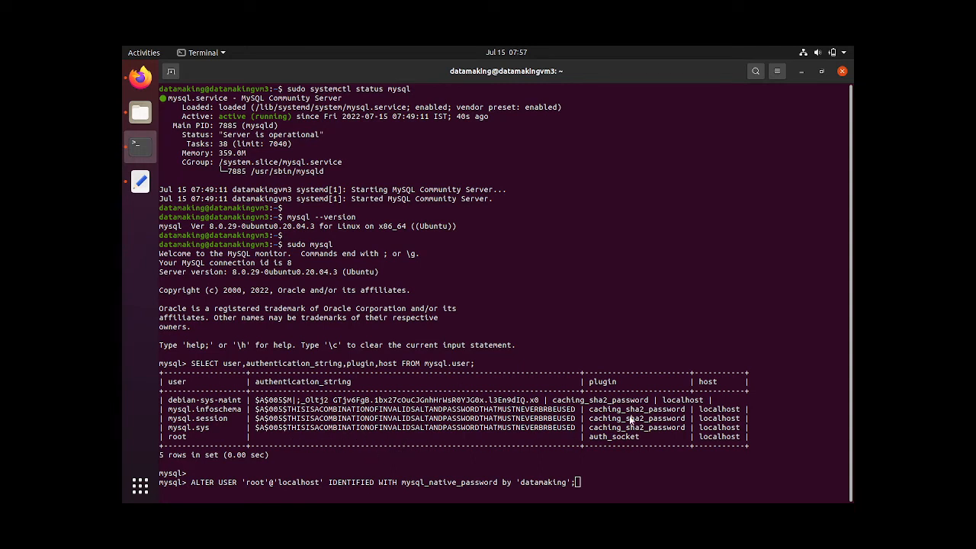
mouse_move(700, 442)
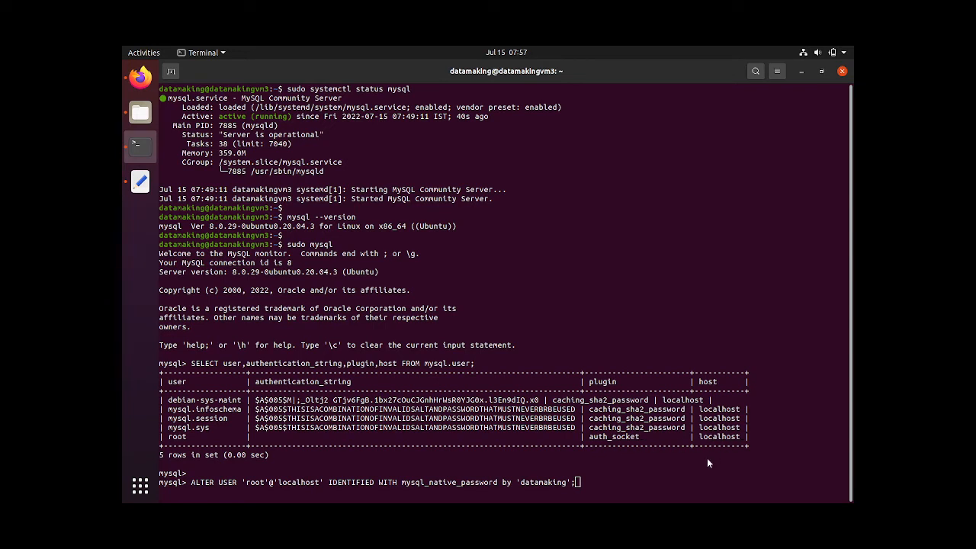
mouse_move(247, 497)
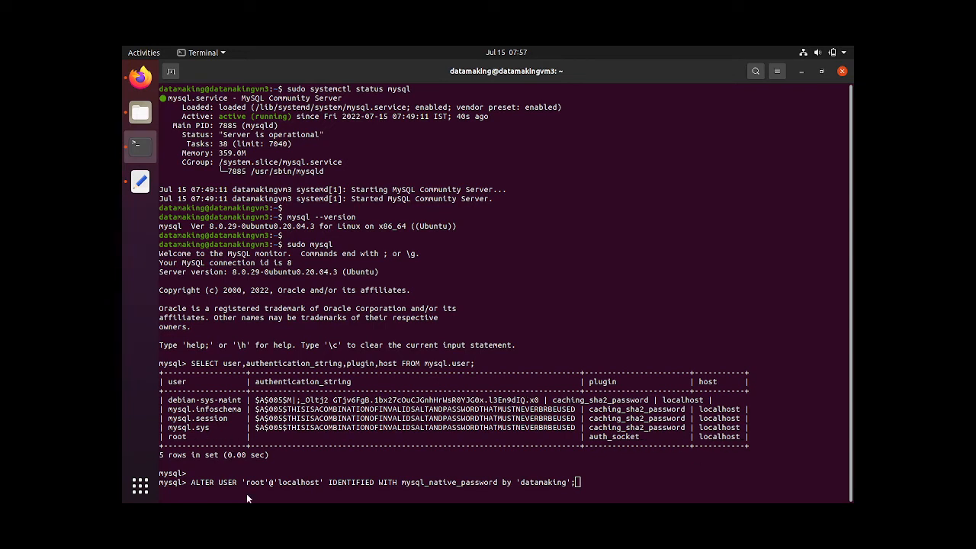
mouse_move(211, 491)
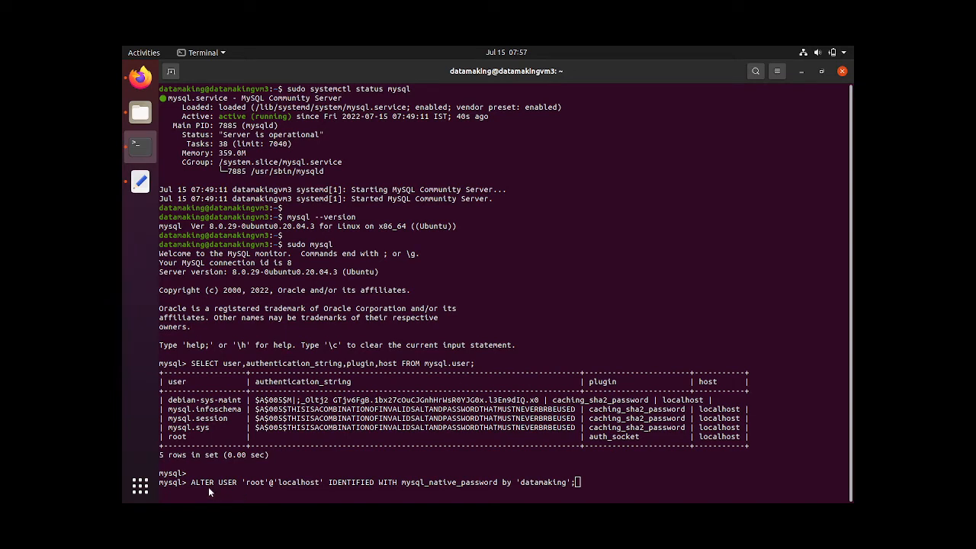
mouse_move(195, 494)
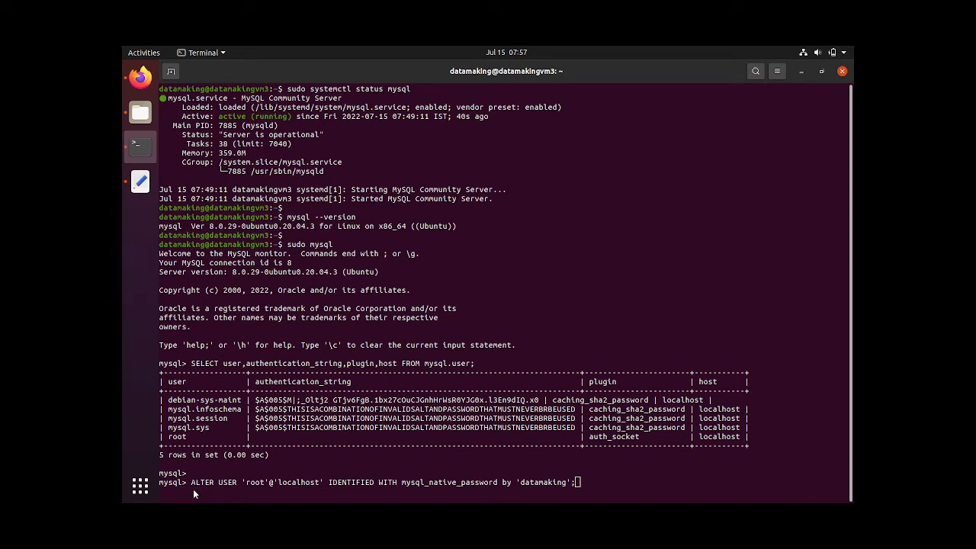
mouse_move(240, 494)
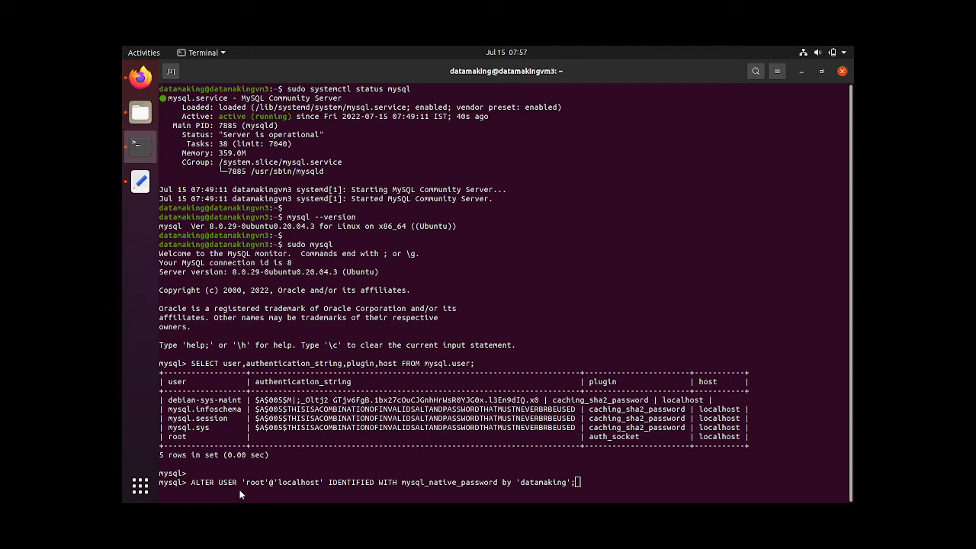
mouse_move(253, 491)
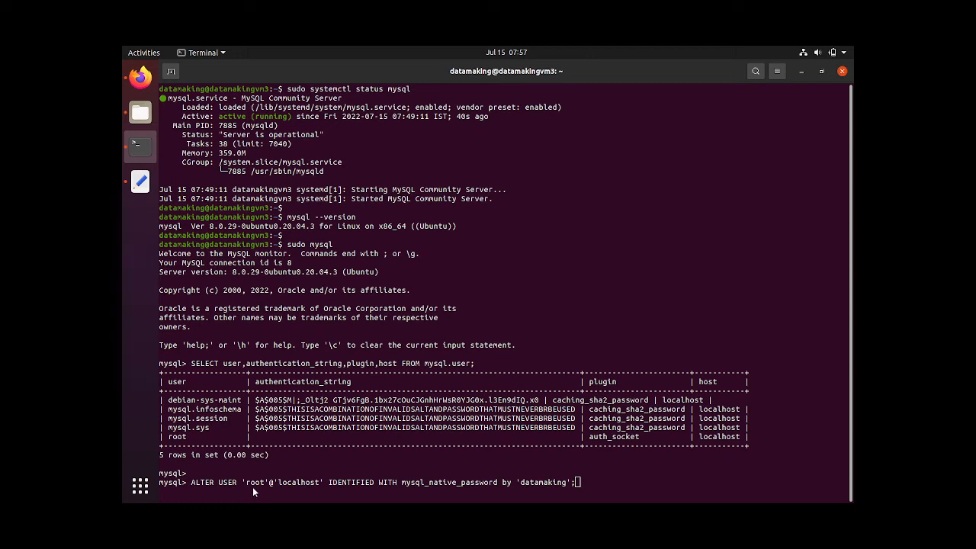
mouse_move(292, 494)
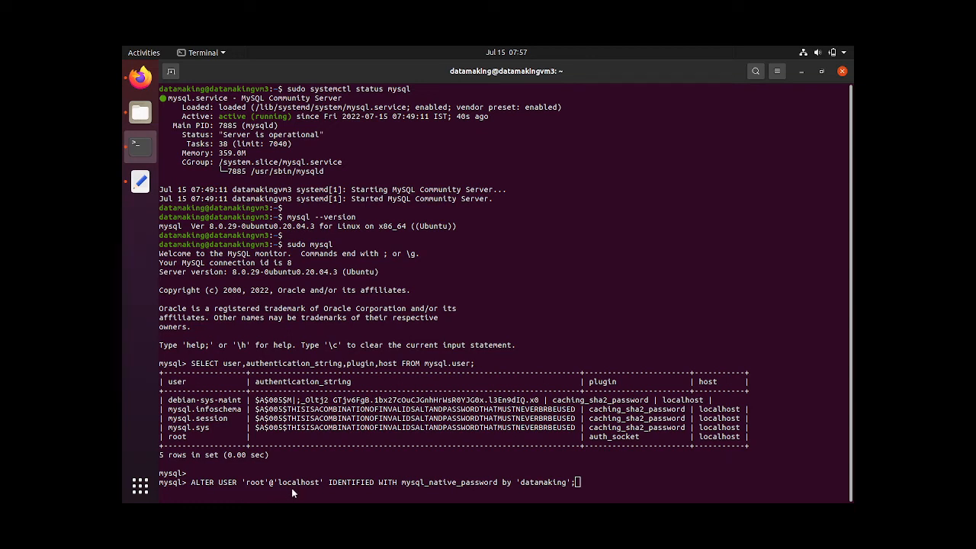
mouse_move(369, 493)
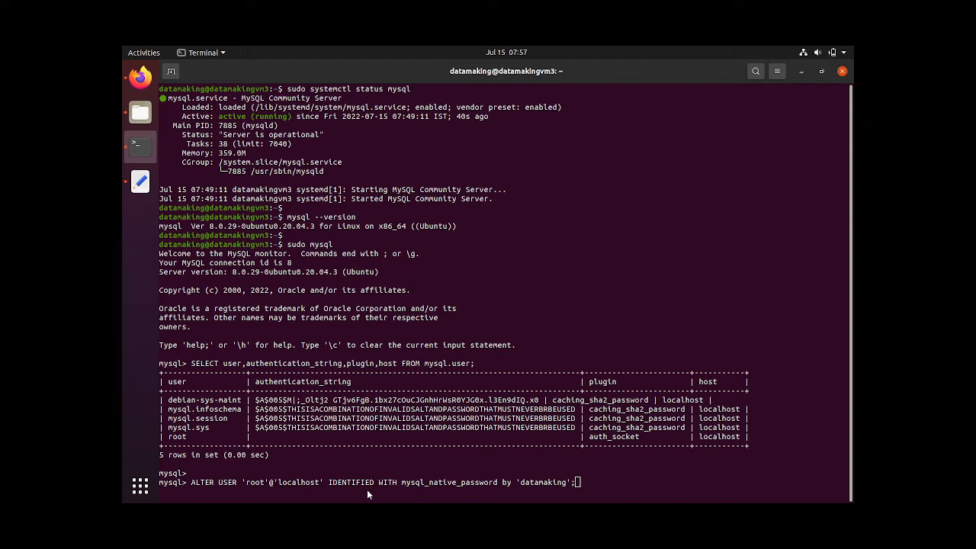
mouse_move(455, 494)
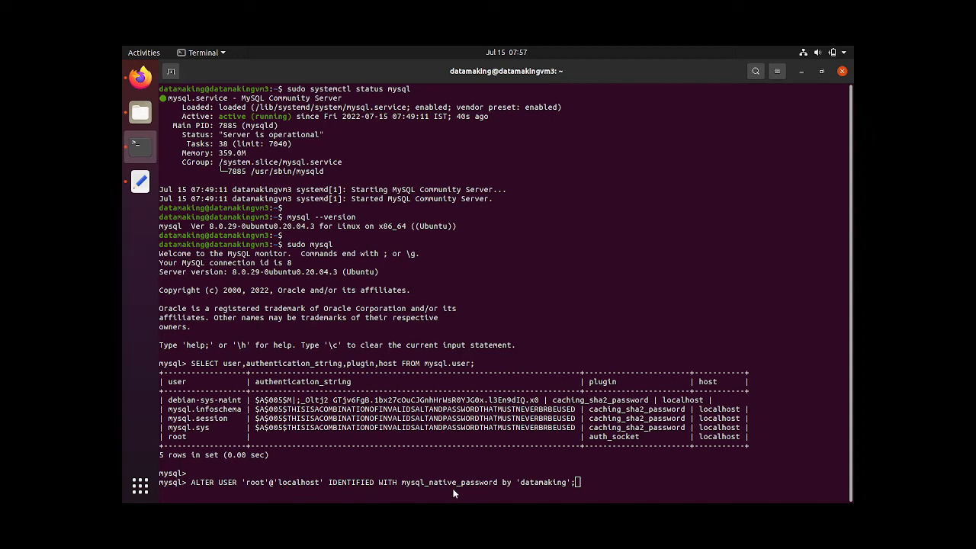
mouse_move(420, 494)
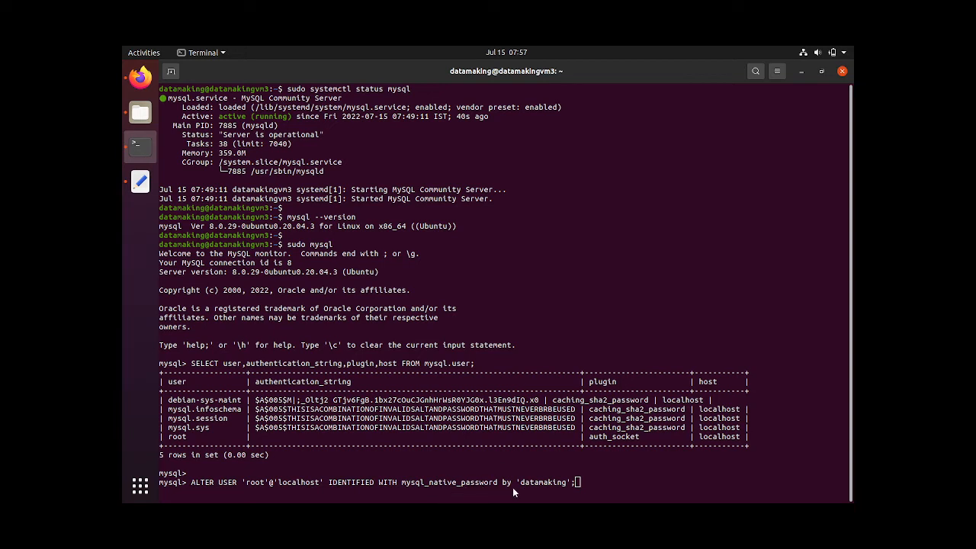
mouse_move(542, 491)
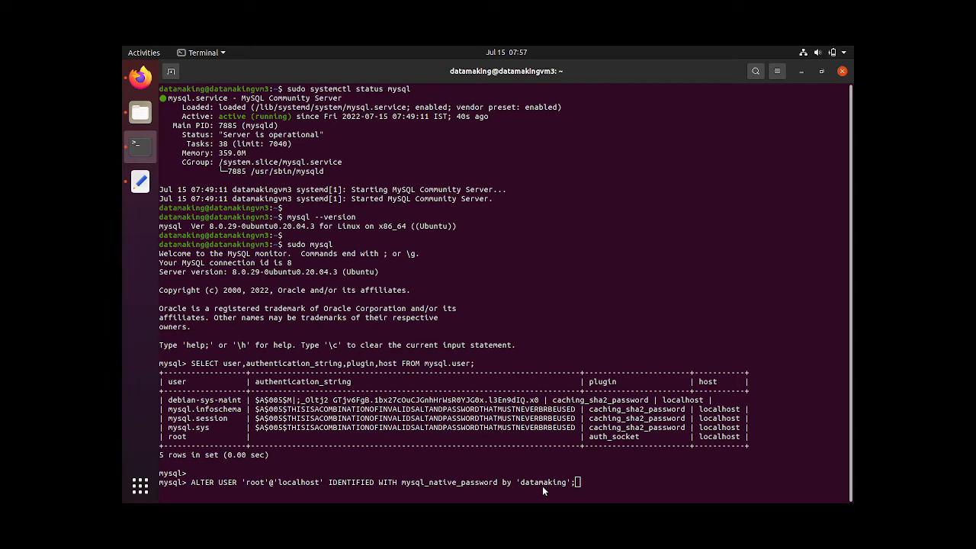
mouse_move(311, 488)
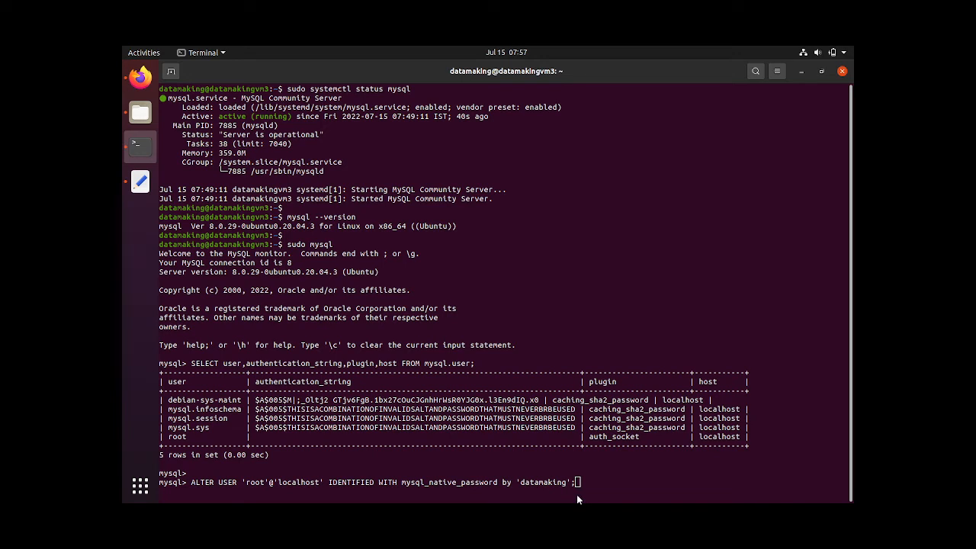
mouse_move(290, 474)
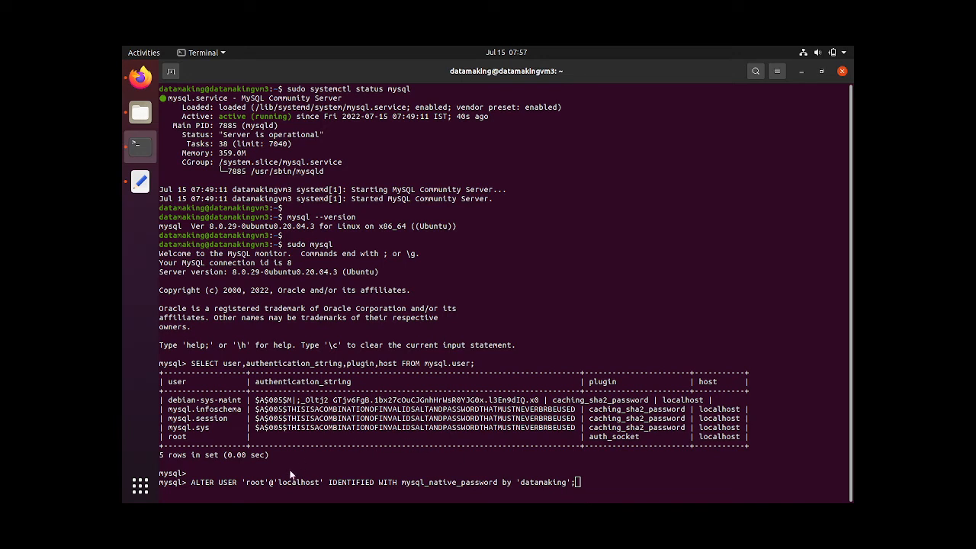
mouse_move(346, 488)
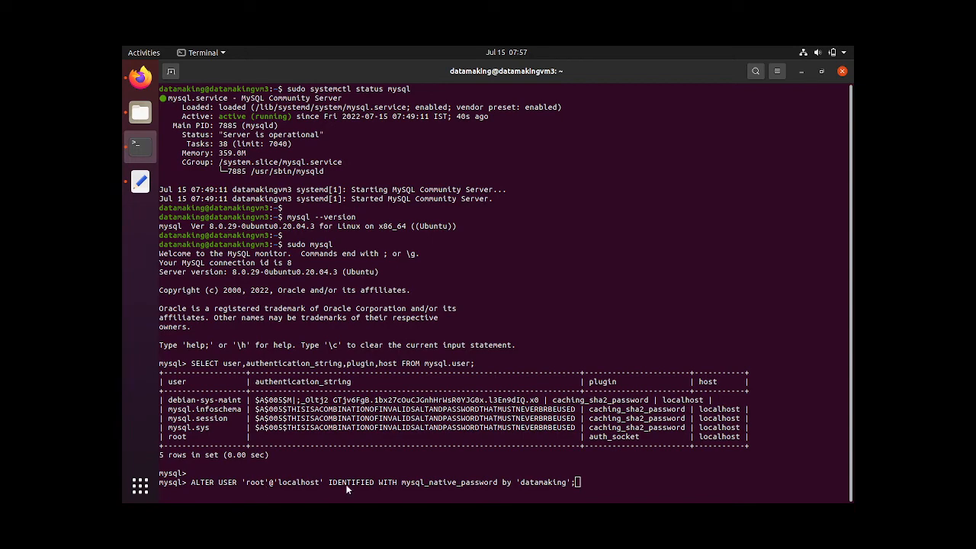
mouse_move(259, 491)
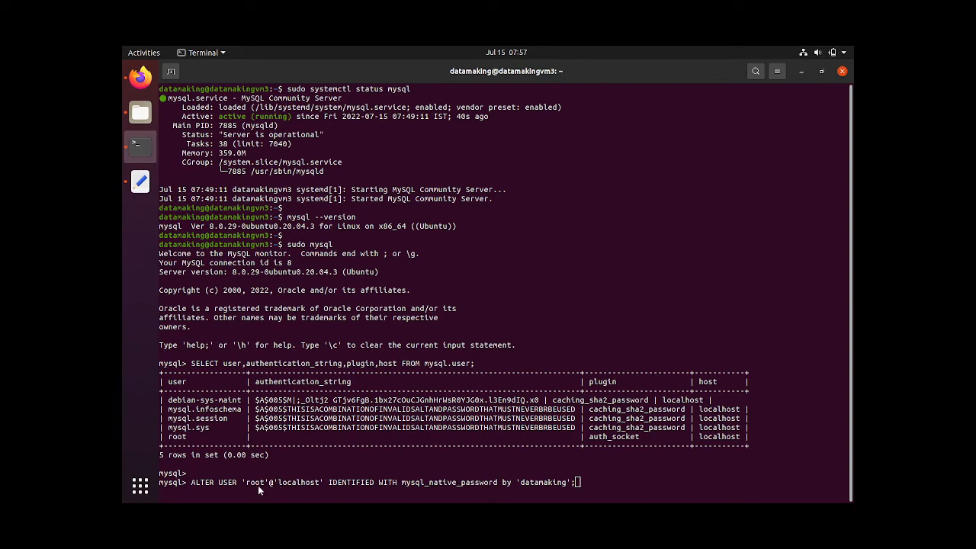
mouse_move(549, 494)
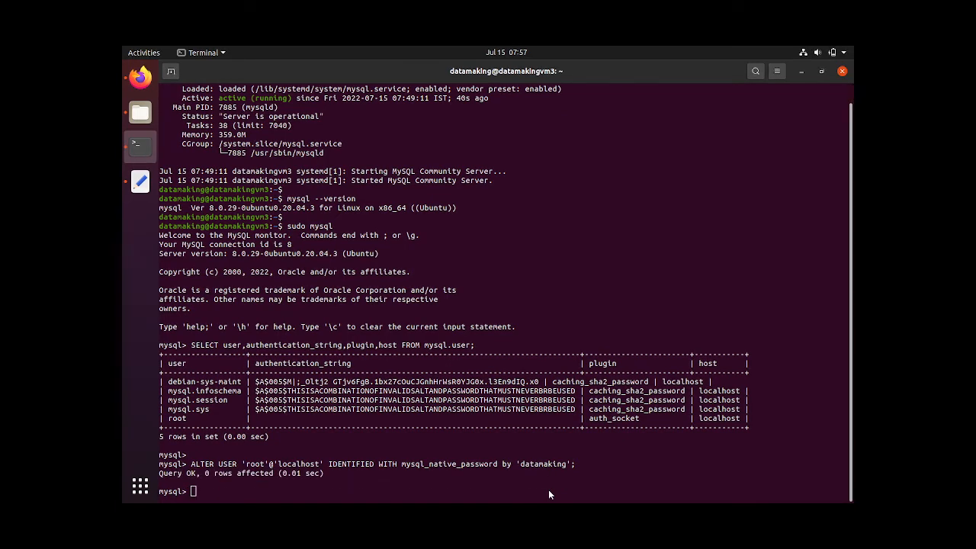
Reload the privilege tables, then quit the MySQL monitor back to the shell.
type("SELECT user,authentication_string,plugin,host FROM mysql.user;")
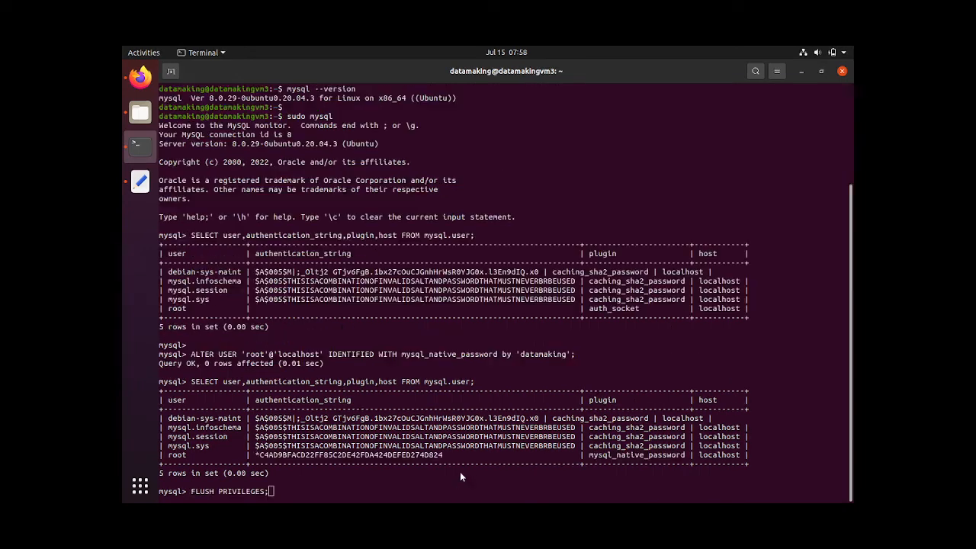
mouse_move(332, 417)
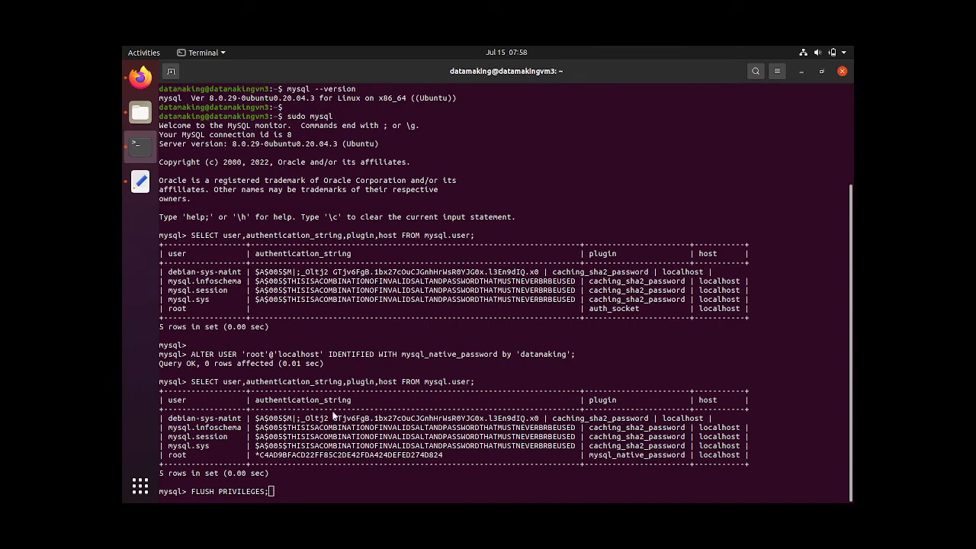
mouse_move(381, 460)
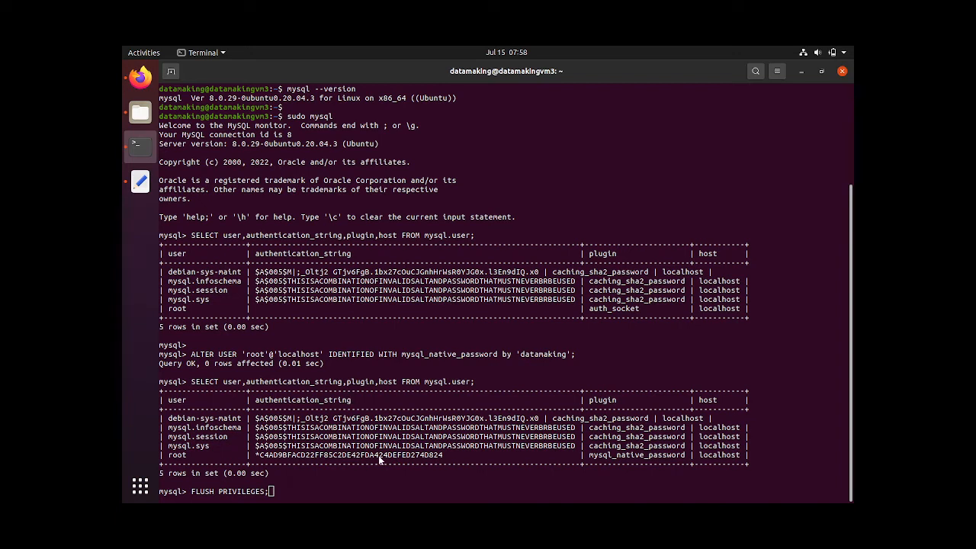
mouse_move(406, 461)
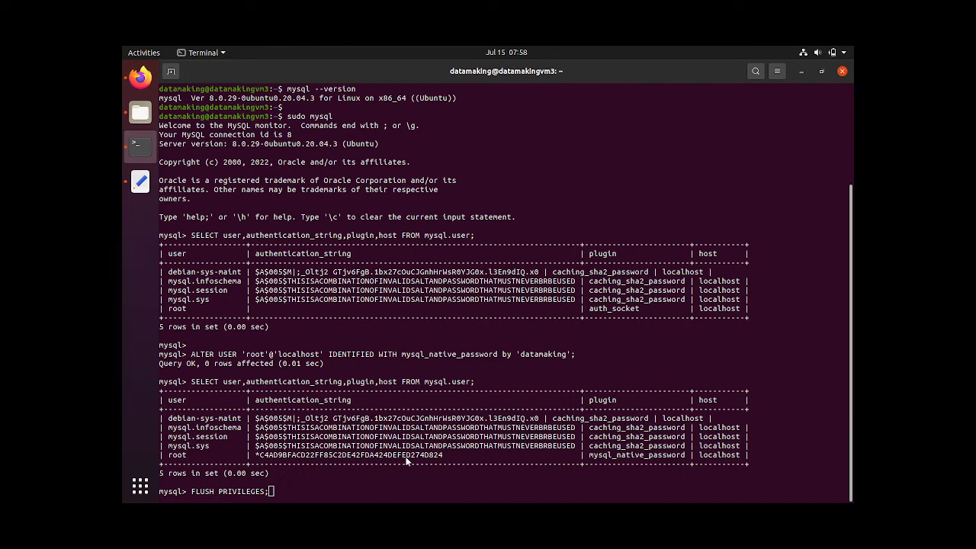
key("Return")
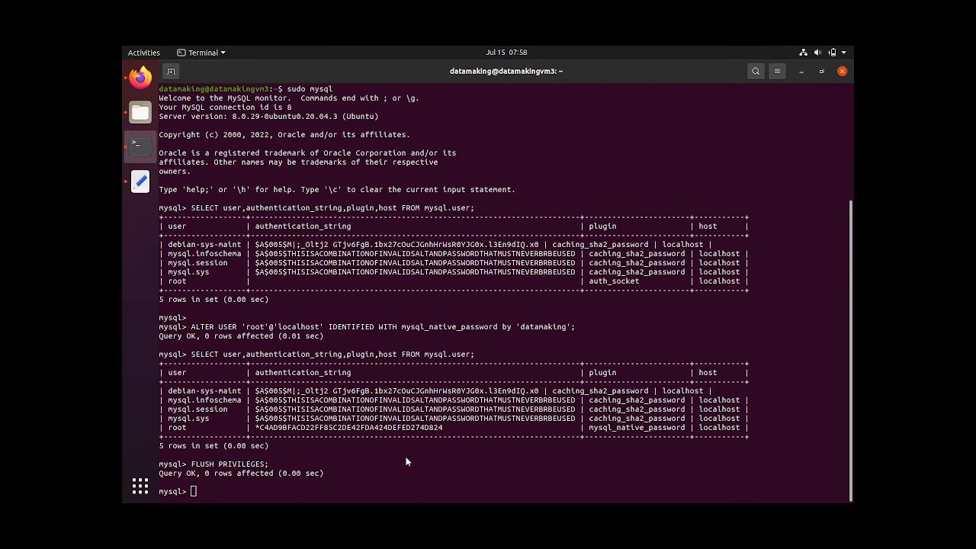
mouse_move(204, 469)
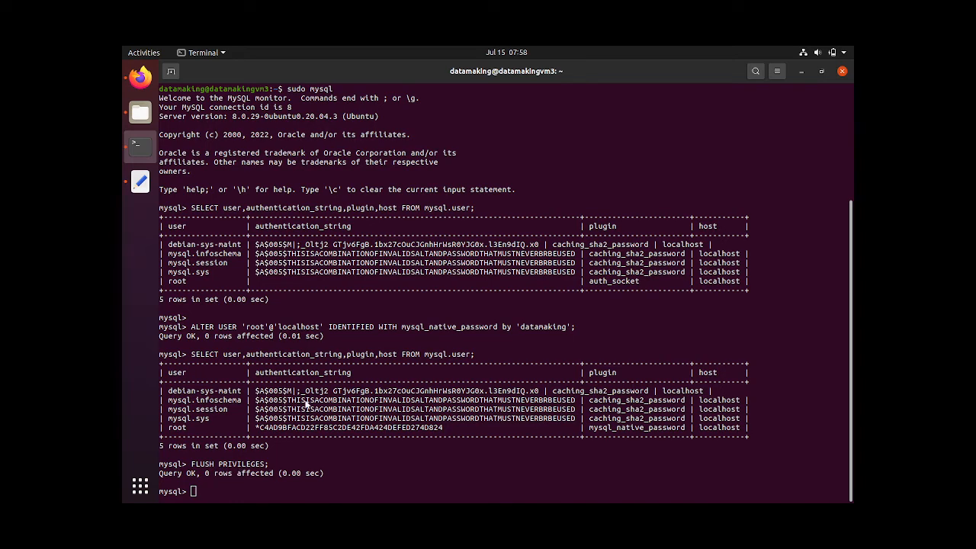
type("exit;")
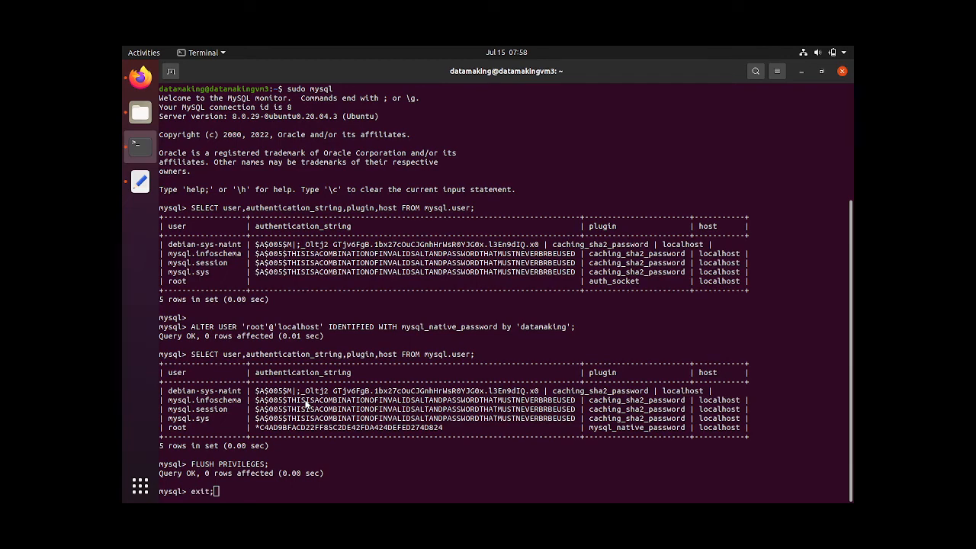
key("Return")
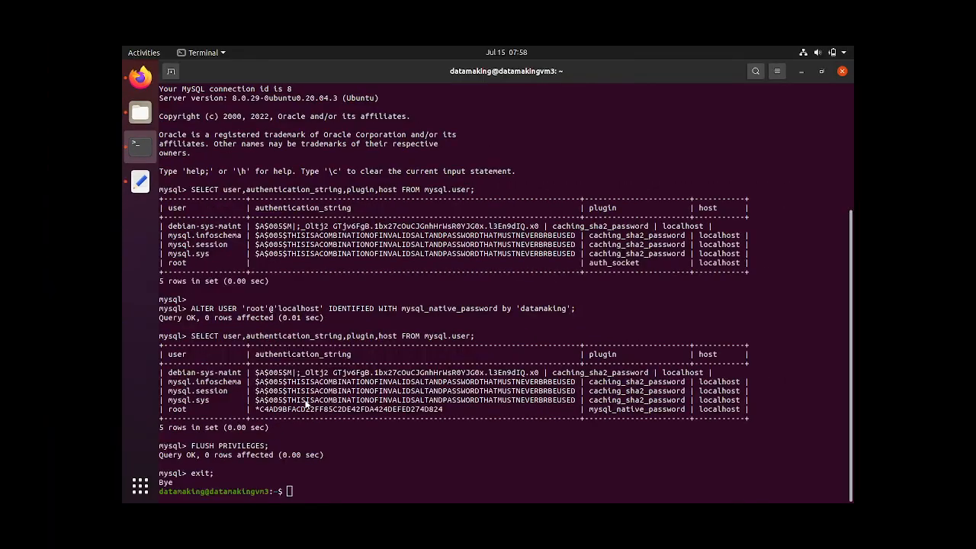
Log into MySQL as root with 'sudo mysql -u root -p' and the root password.
type("sudo mysql -u root -p")
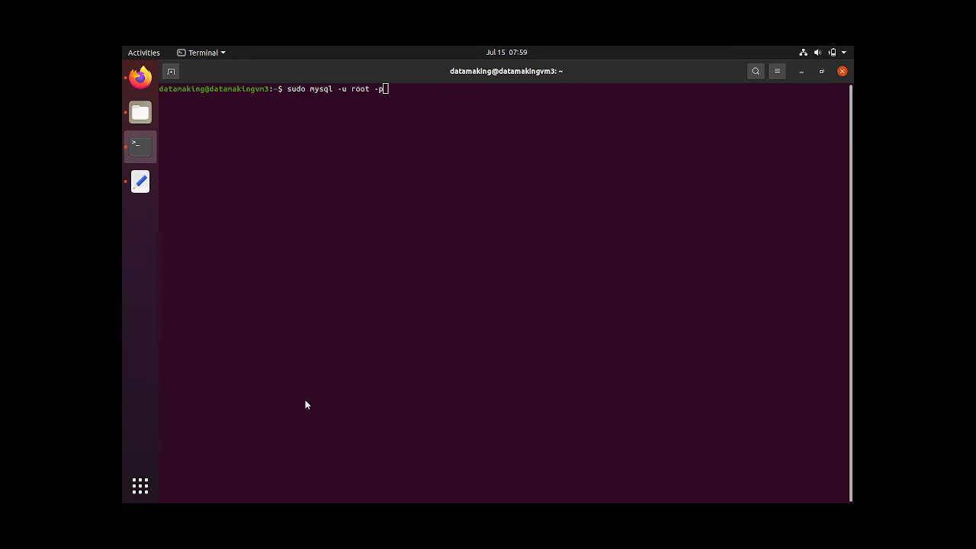
mouse_move(298, 99)
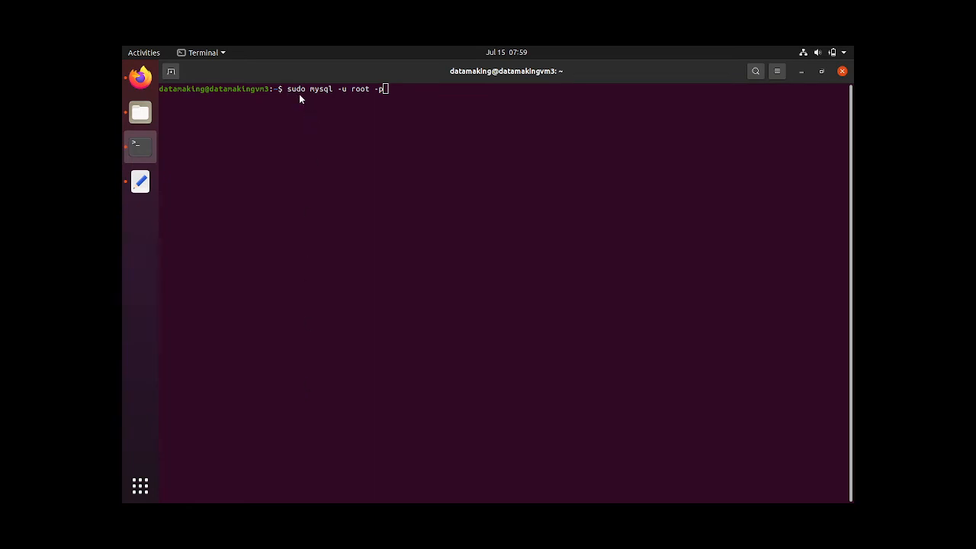
mouse_move(333, 101)
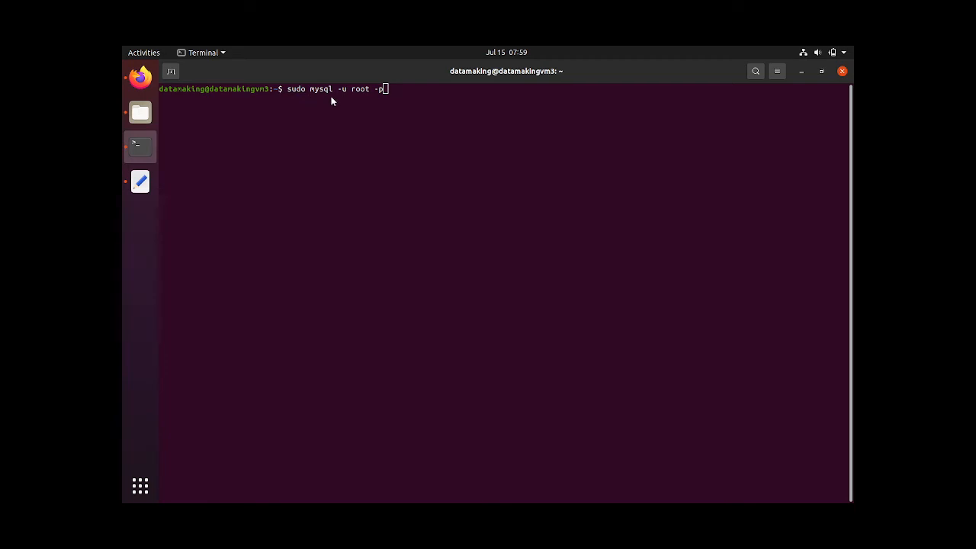
mouse_move(344, 98)
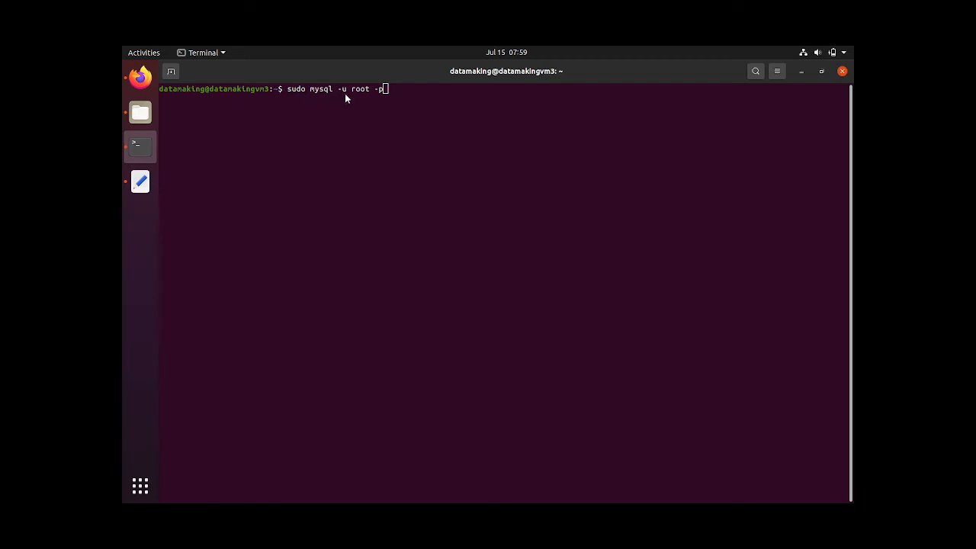
mouse_move(364, 94)
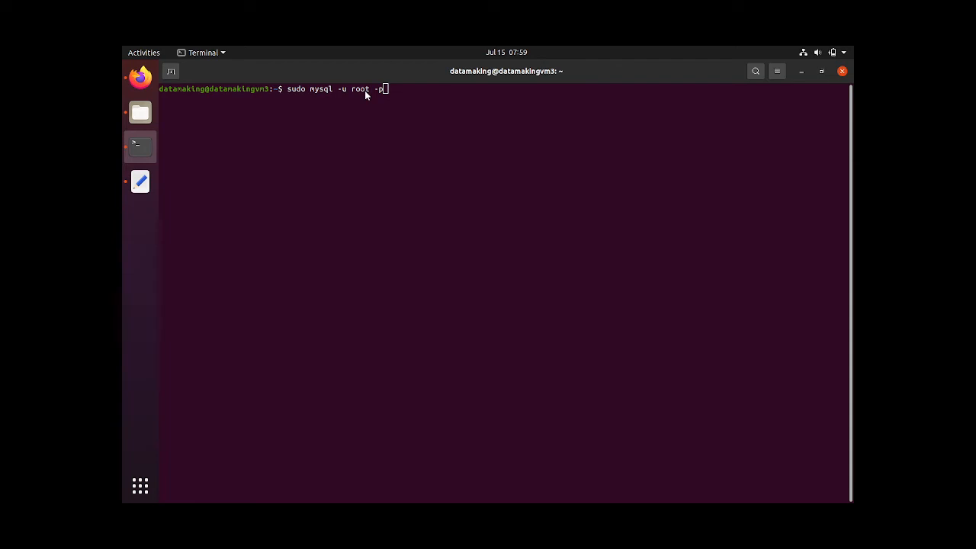
mouse_move(382, 97)
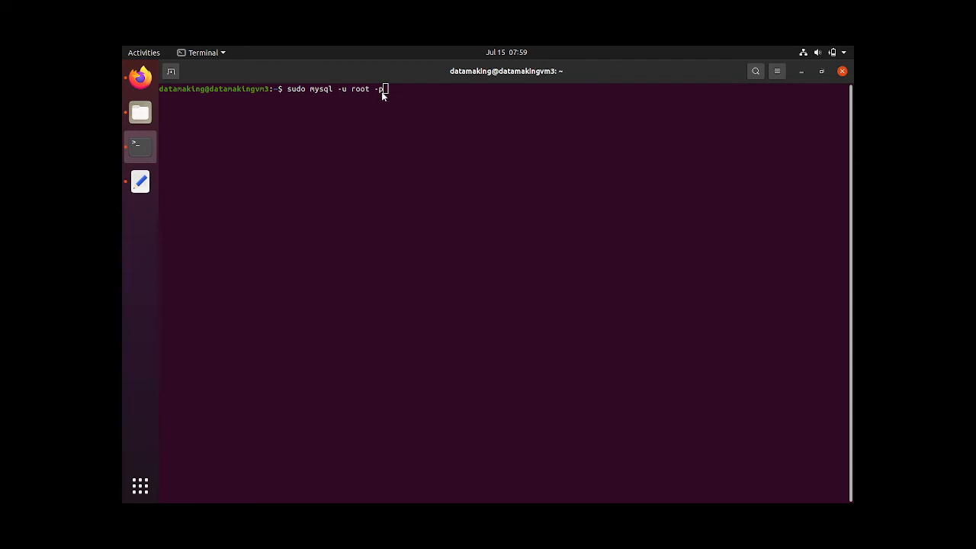
mouse_move(381, 108)
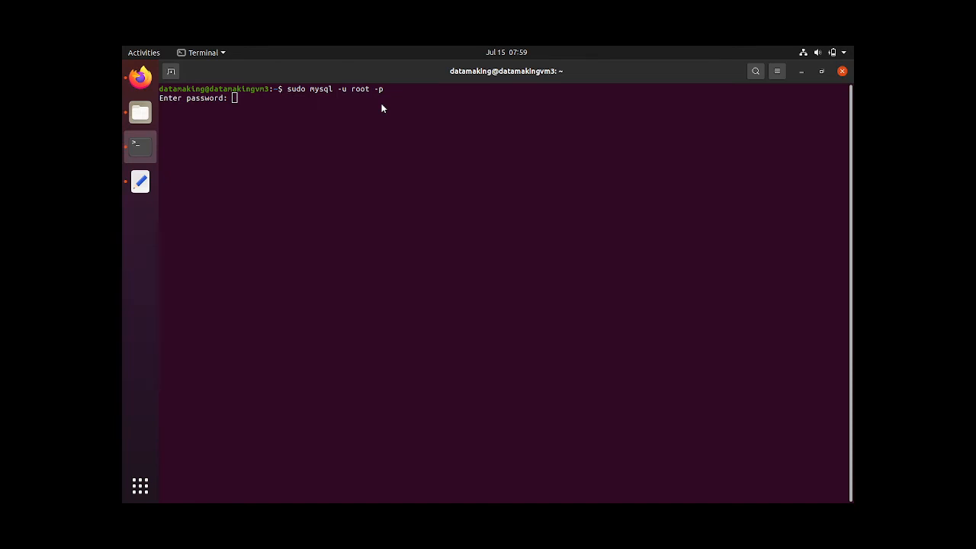
mouse_move(263, 124)
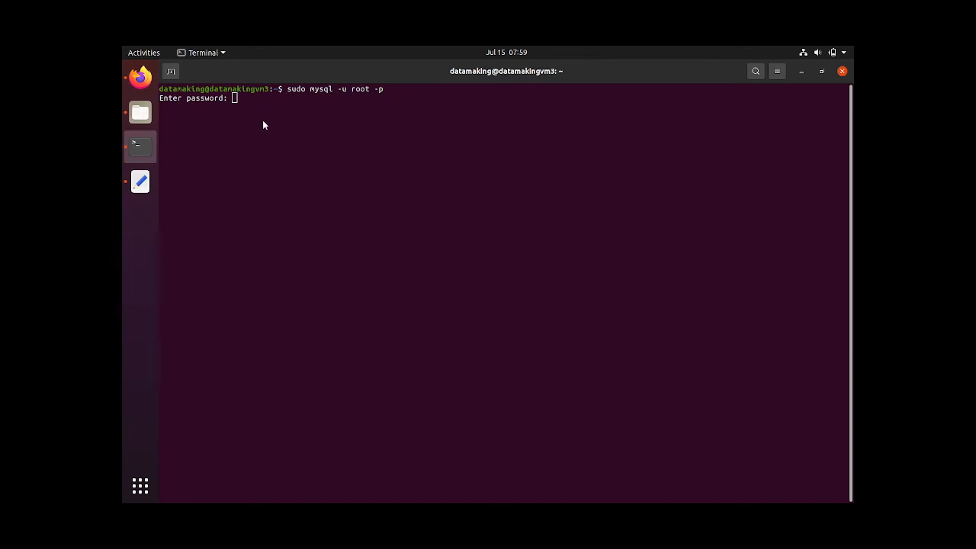
key("Return")
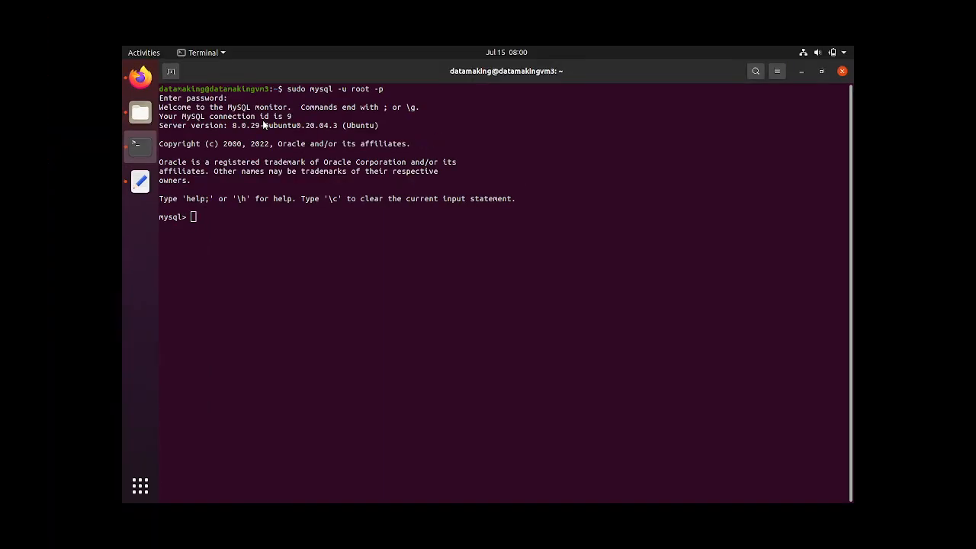
mouse_move(287, 216)
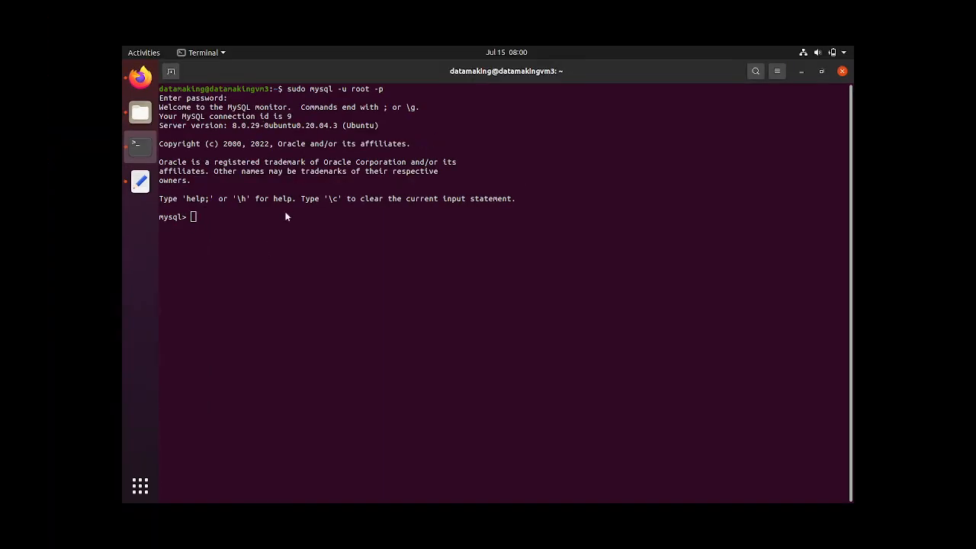
mouse_move(231, 247)
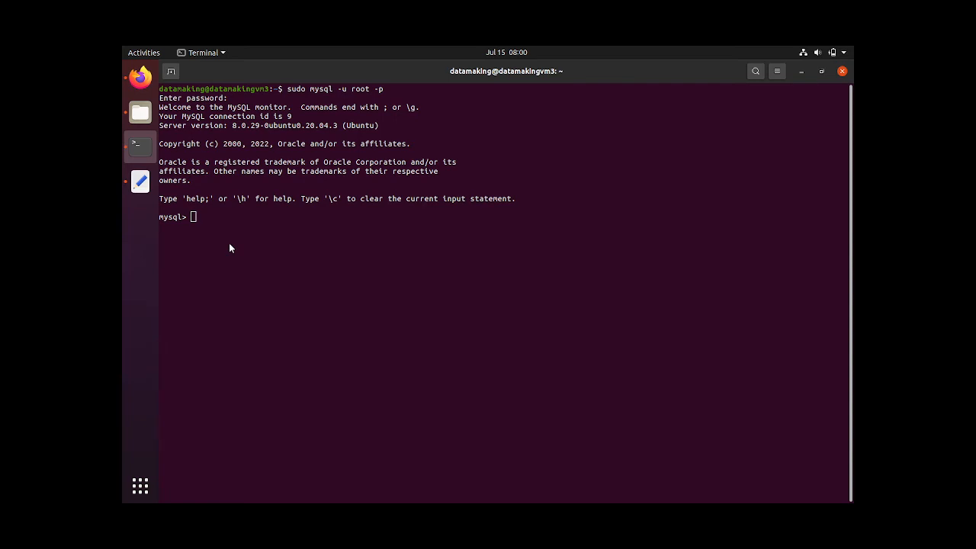
Create database ecom and confirm it appears in 'show databases;'.
type("show databases;")
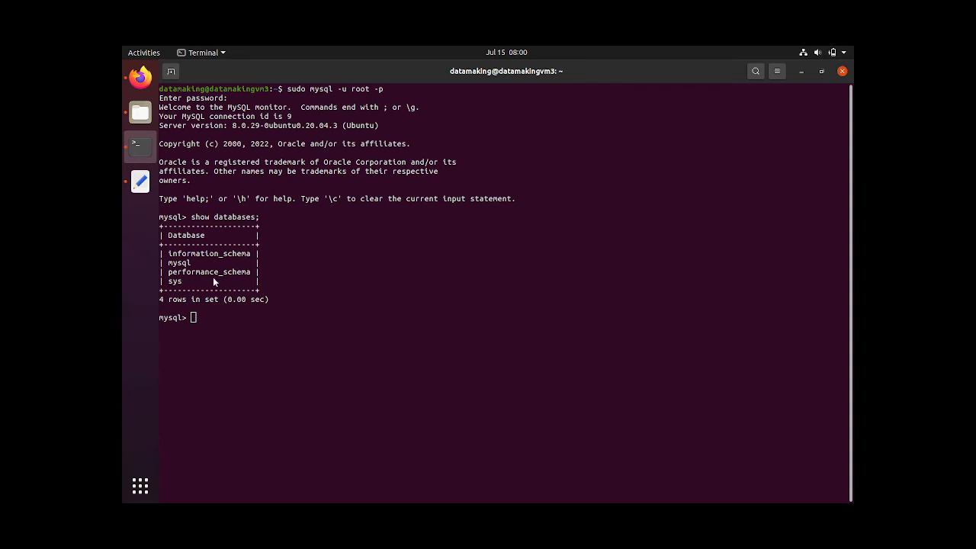
mouse_move(180, 295)
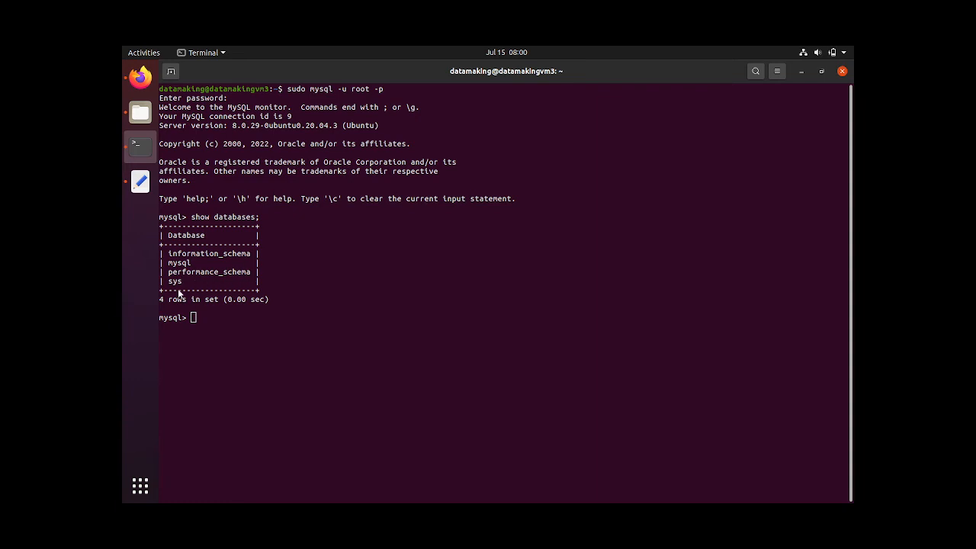
mouse_move(223, 303)
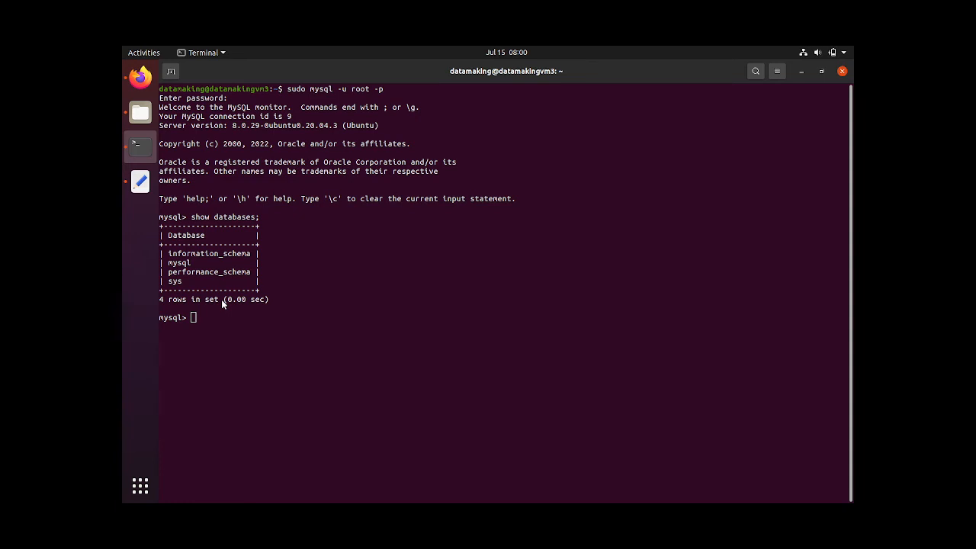
type("create database ecom;")
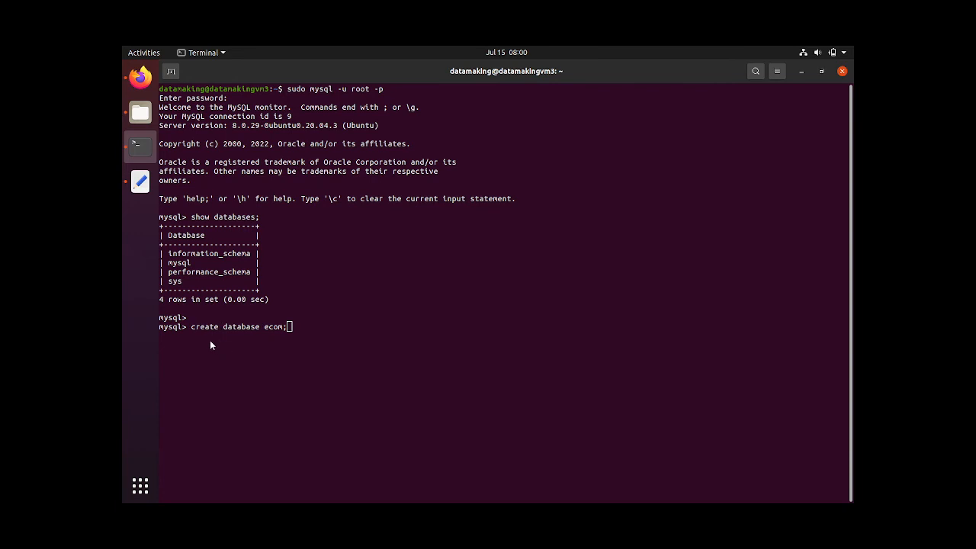
mouse_move(274, 336)
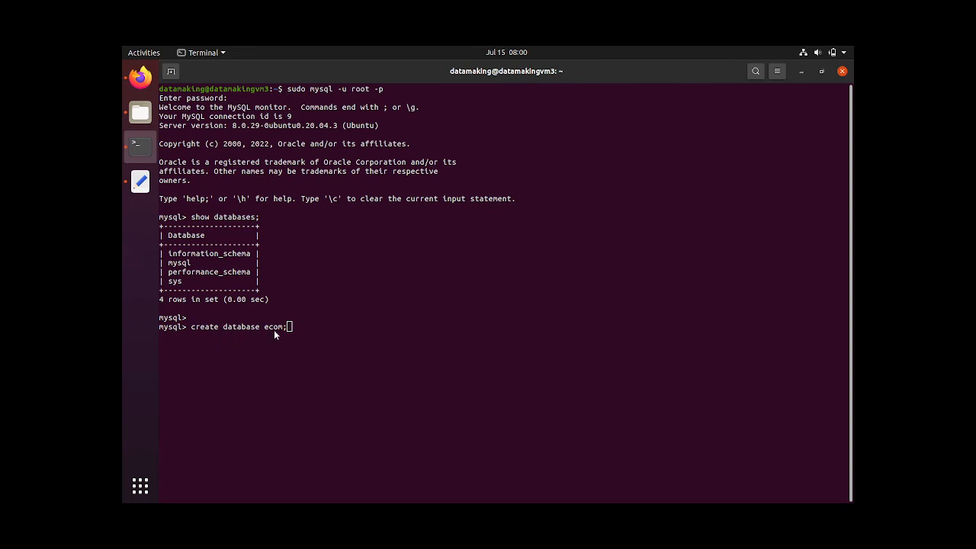
mouse_move(278, 335)
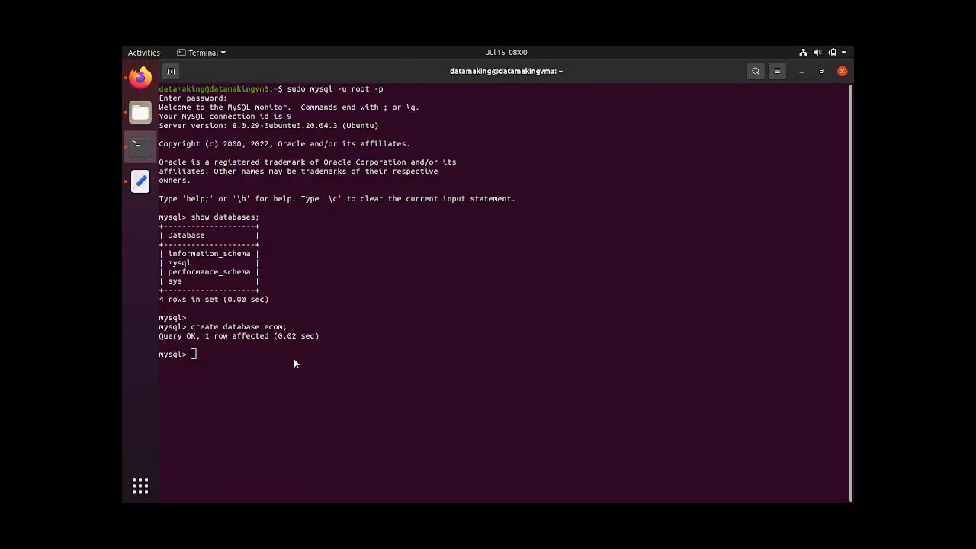
type("show databases;")
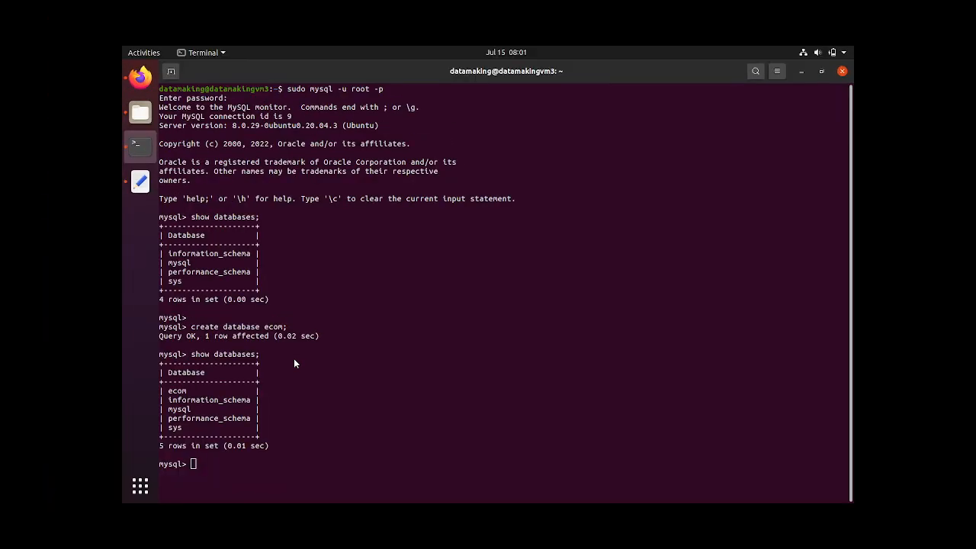
mouse_move(214, 272)
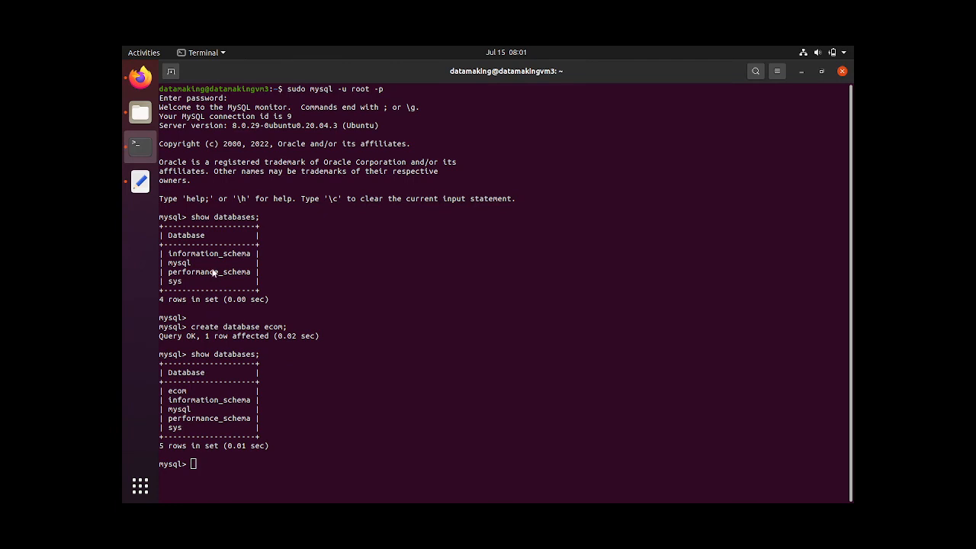
mouse_move(201, 260)
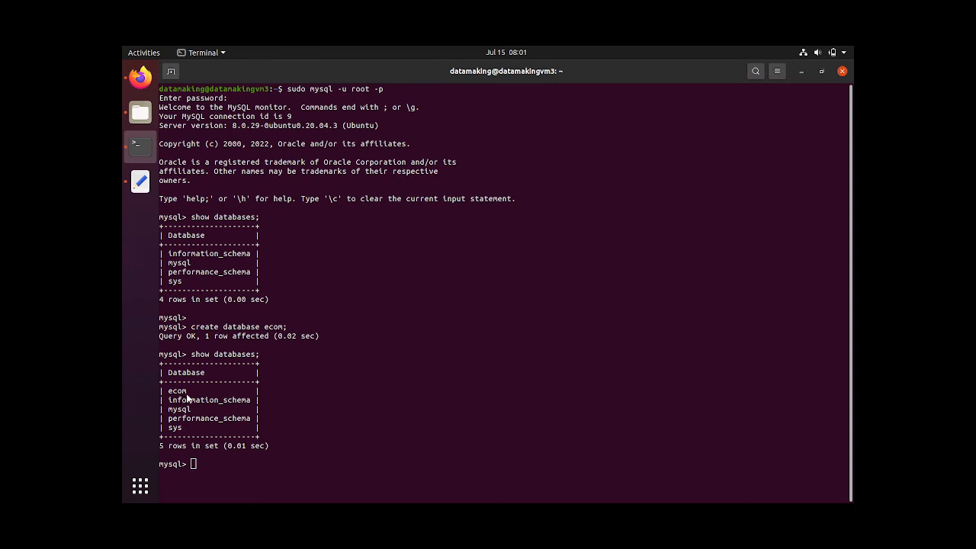
Exit the MySQL monitor back to the shell prompt.
type("exit;")
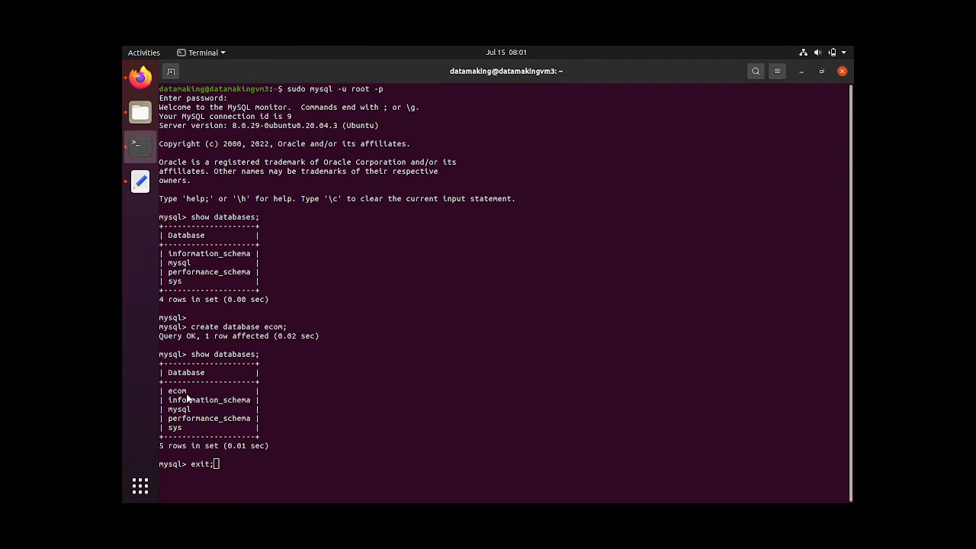
key("Return")
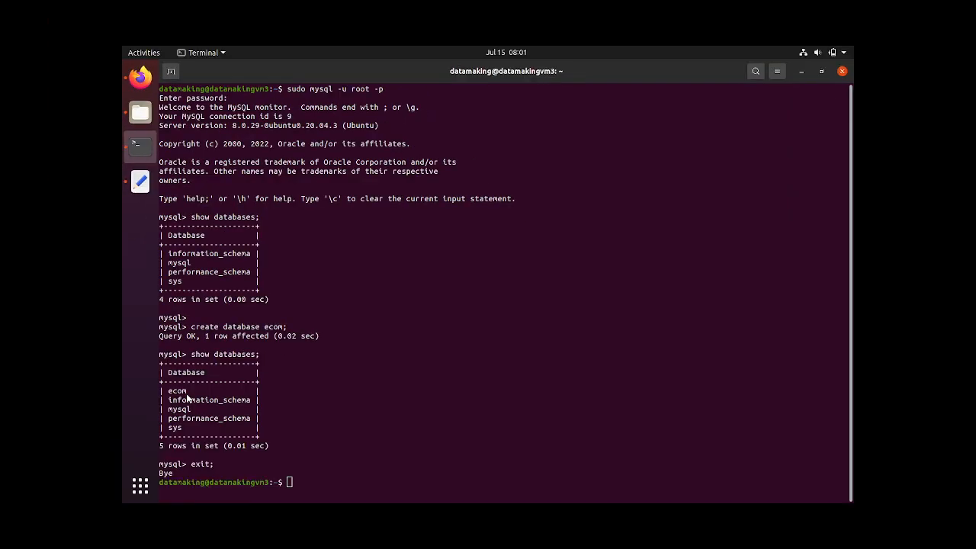